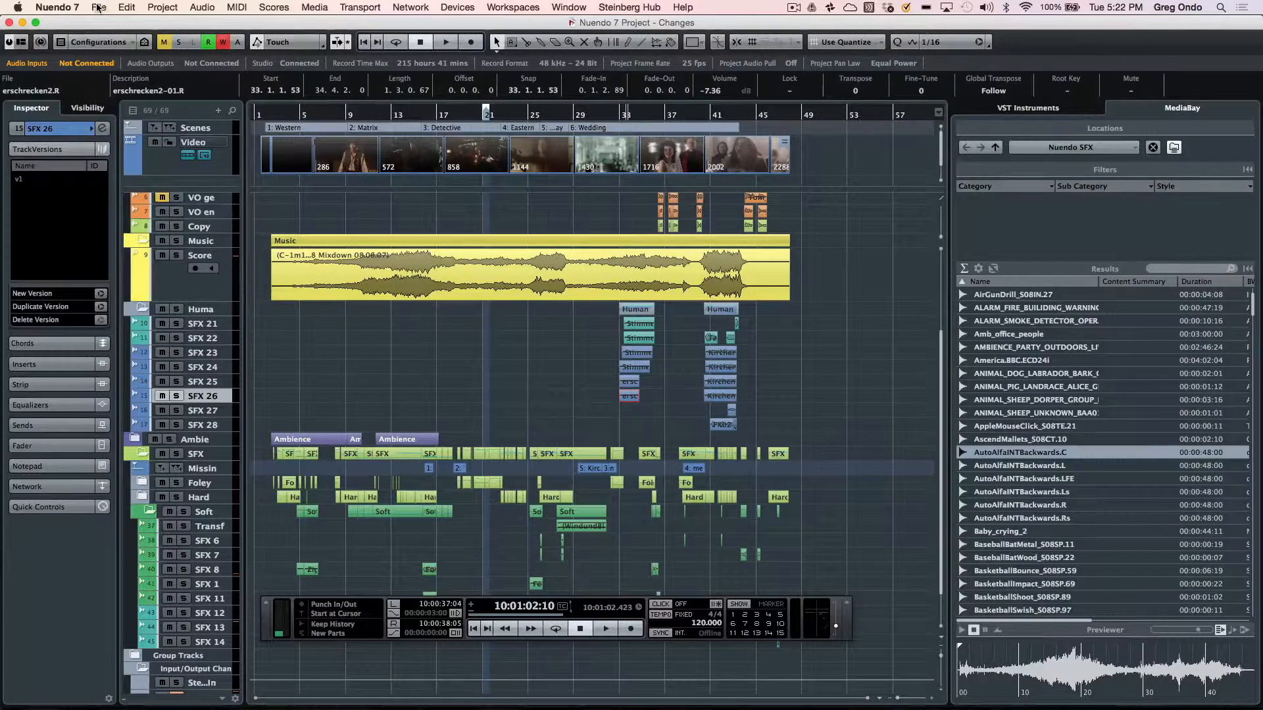
Step: Show the Key Commands macros and expand 'Duplicate Selected Tracks without Data' to reveal its commands
click(98, 6)
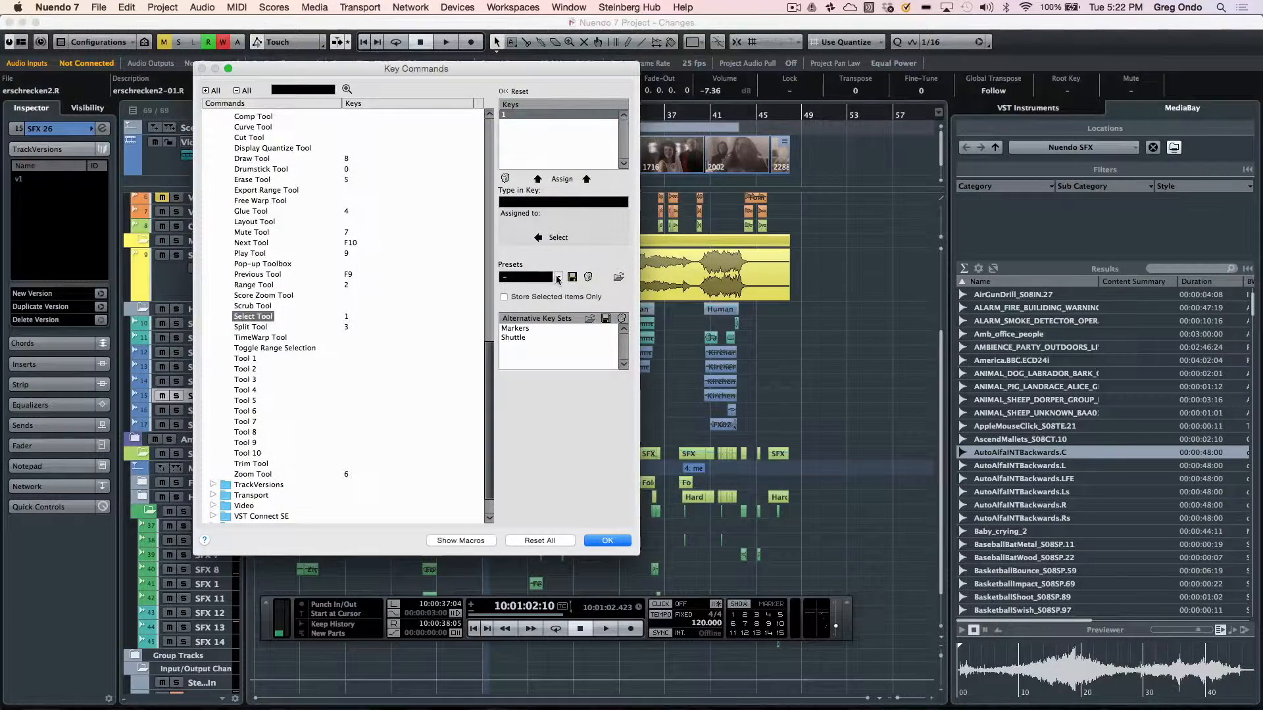
click(555, 278)
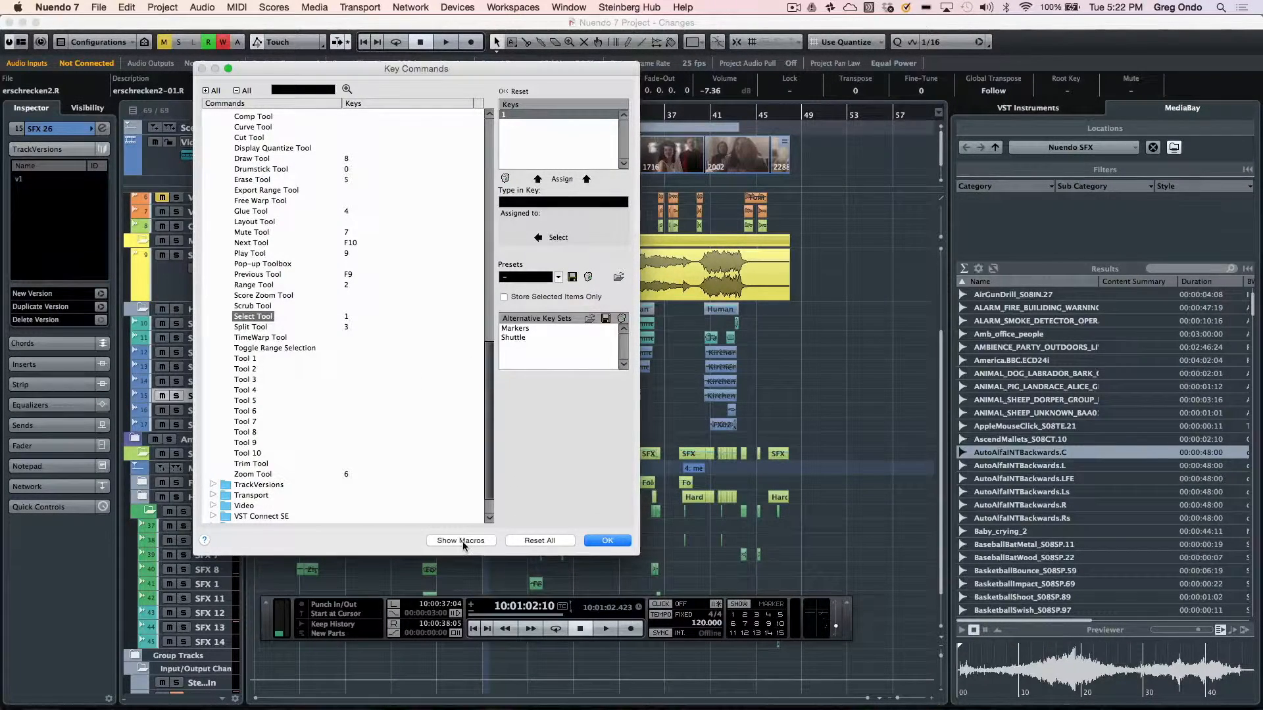
click(460, 541)
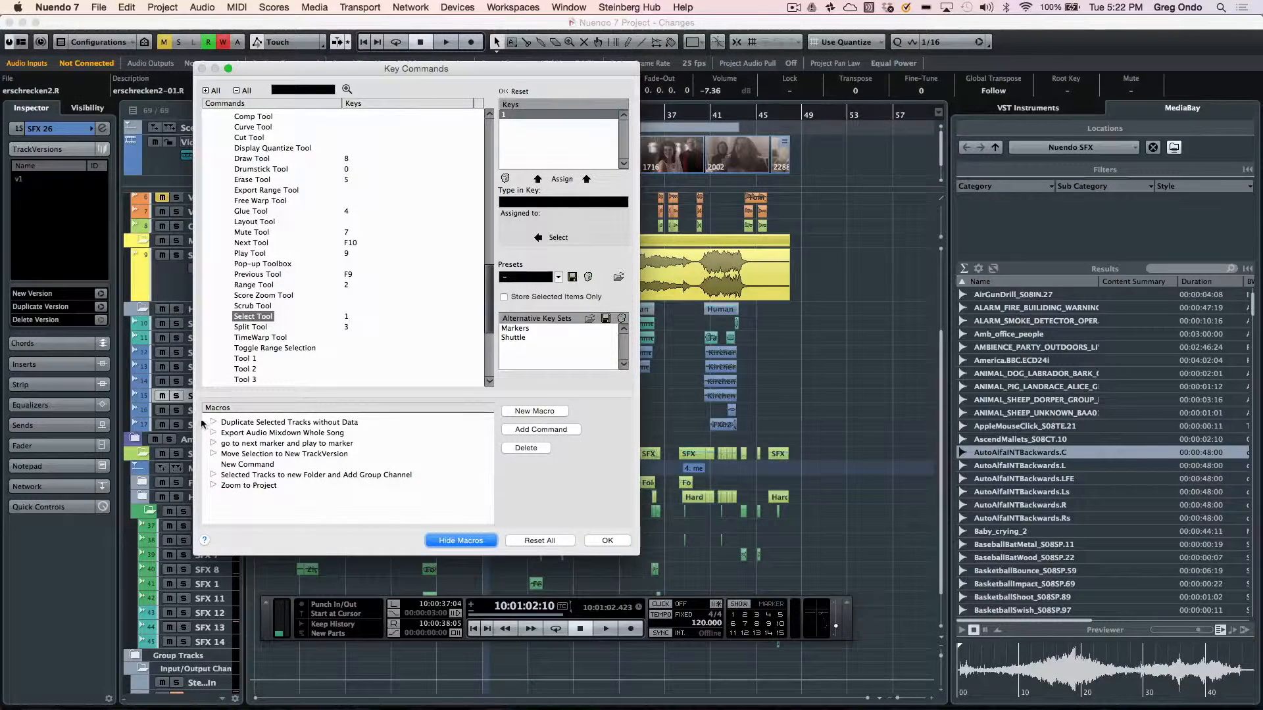
click(215, 422)
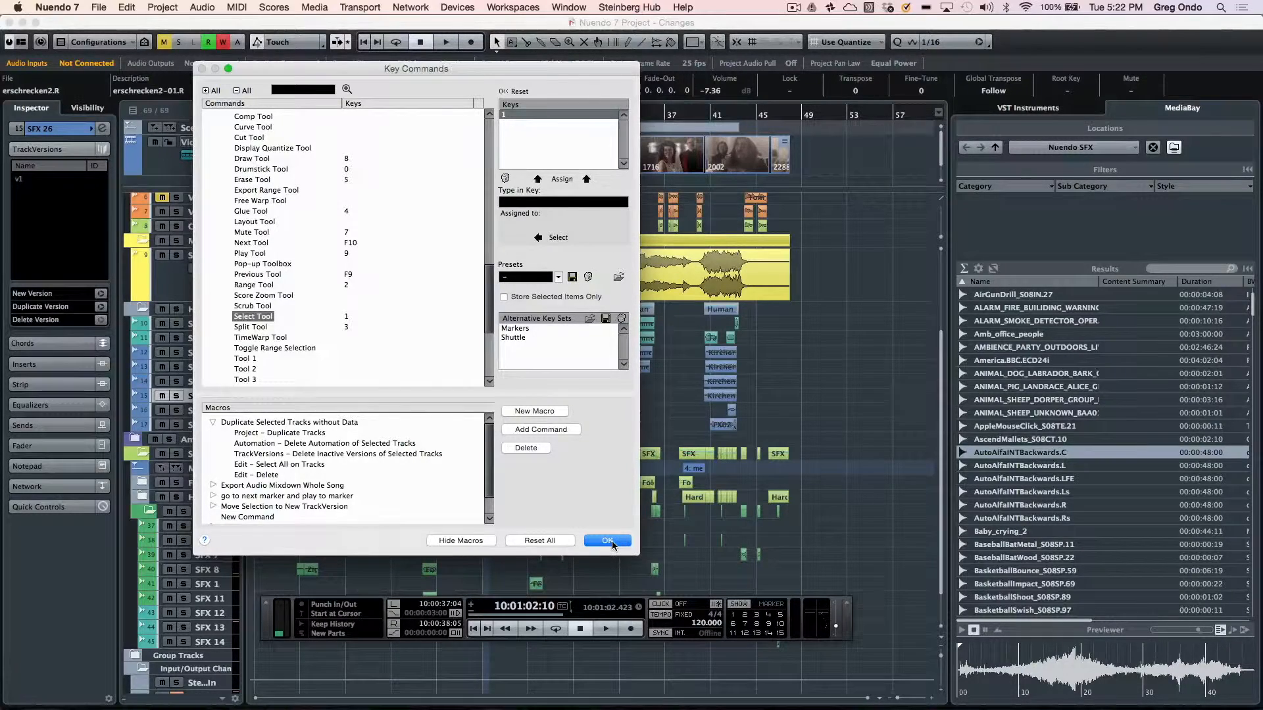
Step: Confirm the Key Commands dialog with OK to return to the project window
click(607, 540)
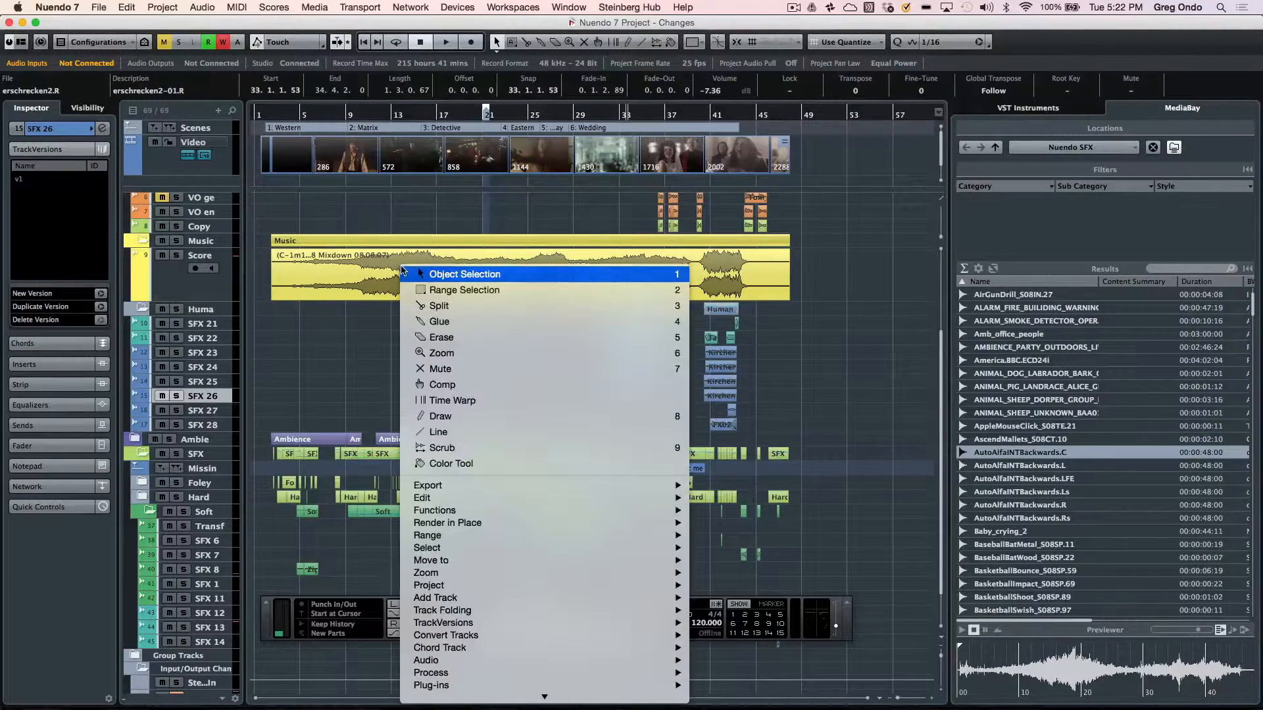
mouse_move(446, 282)
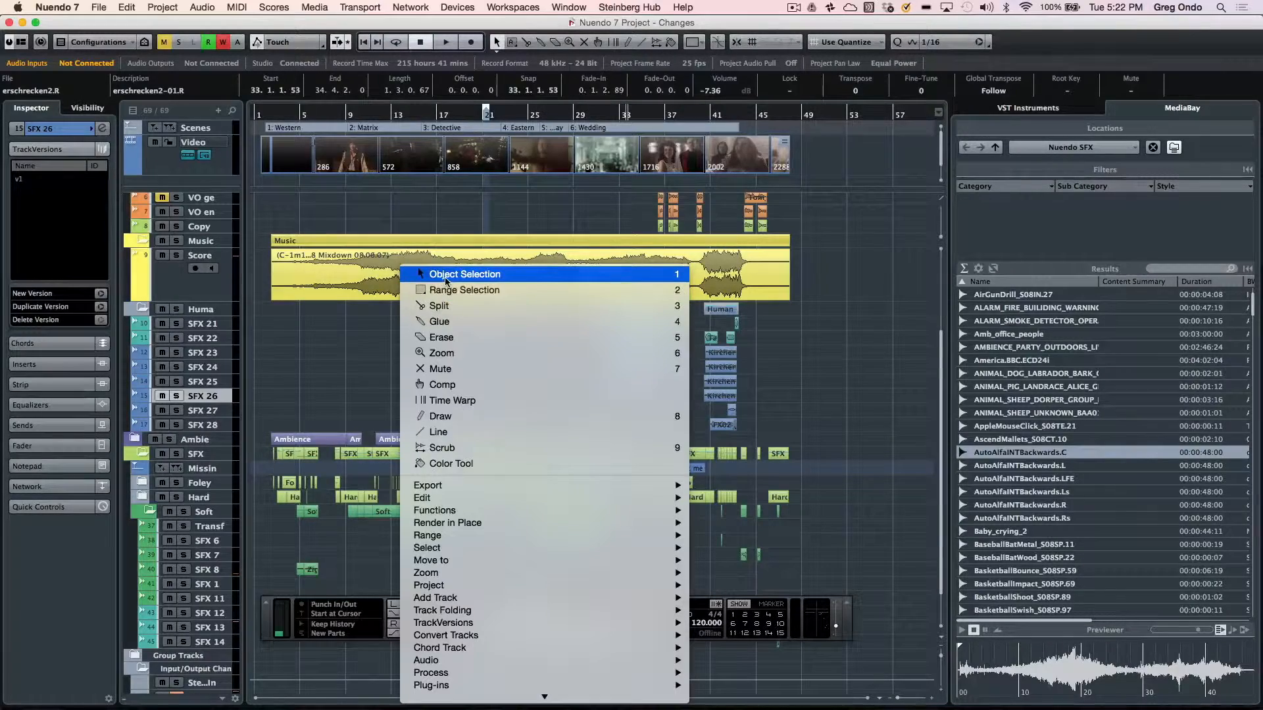
mouse_move(434, 511)
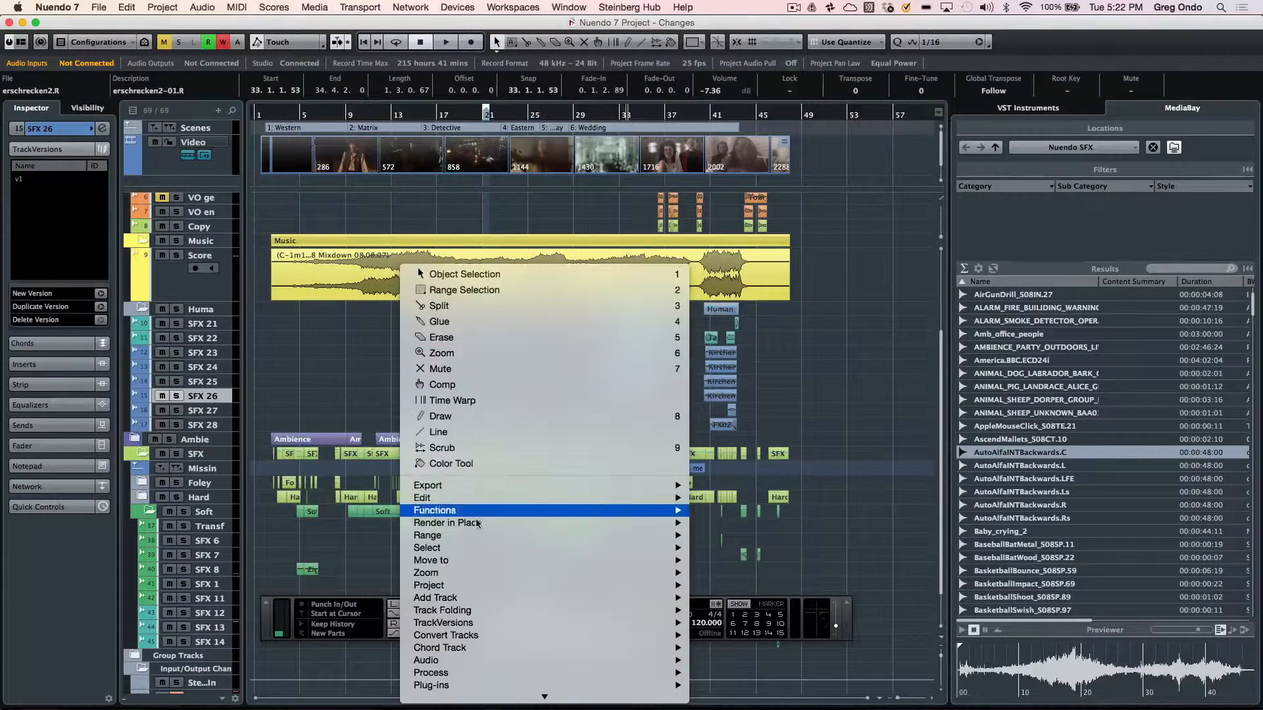
mouse_move(383, 421)
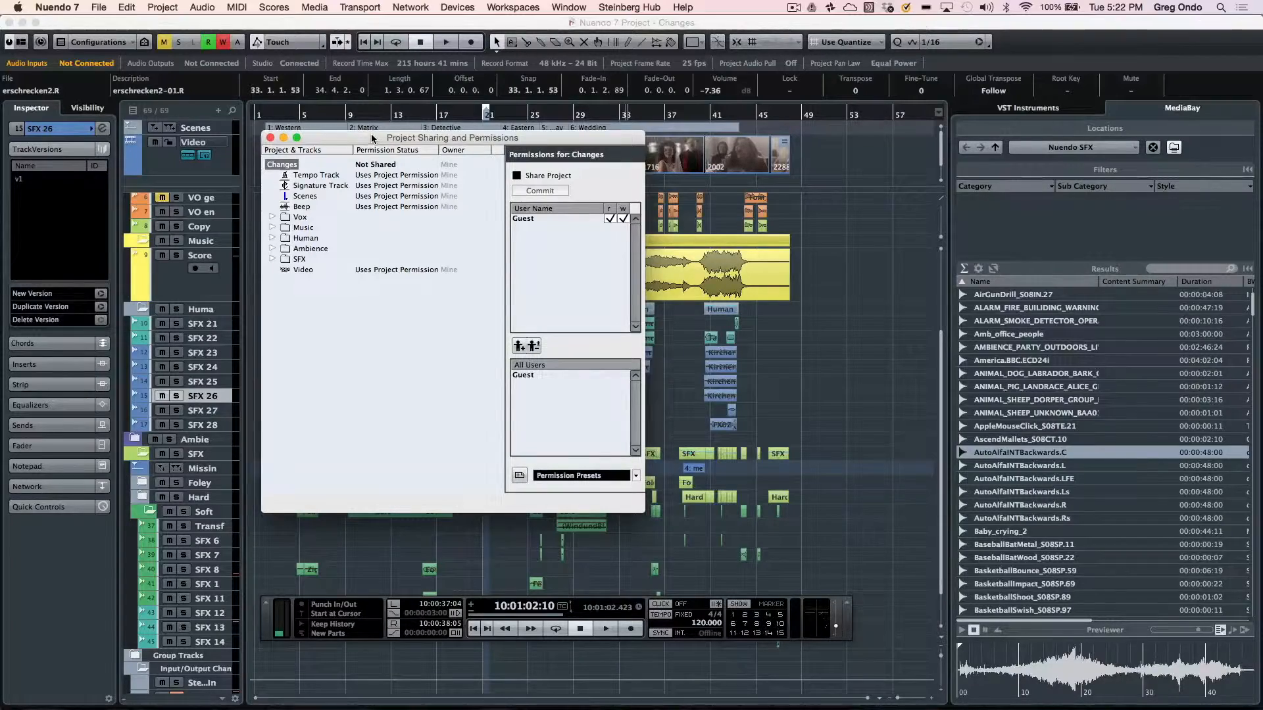
Step: Close Permissions, select the Stereo In channel and show its VST Connect SE insert editor
click(271, 138)
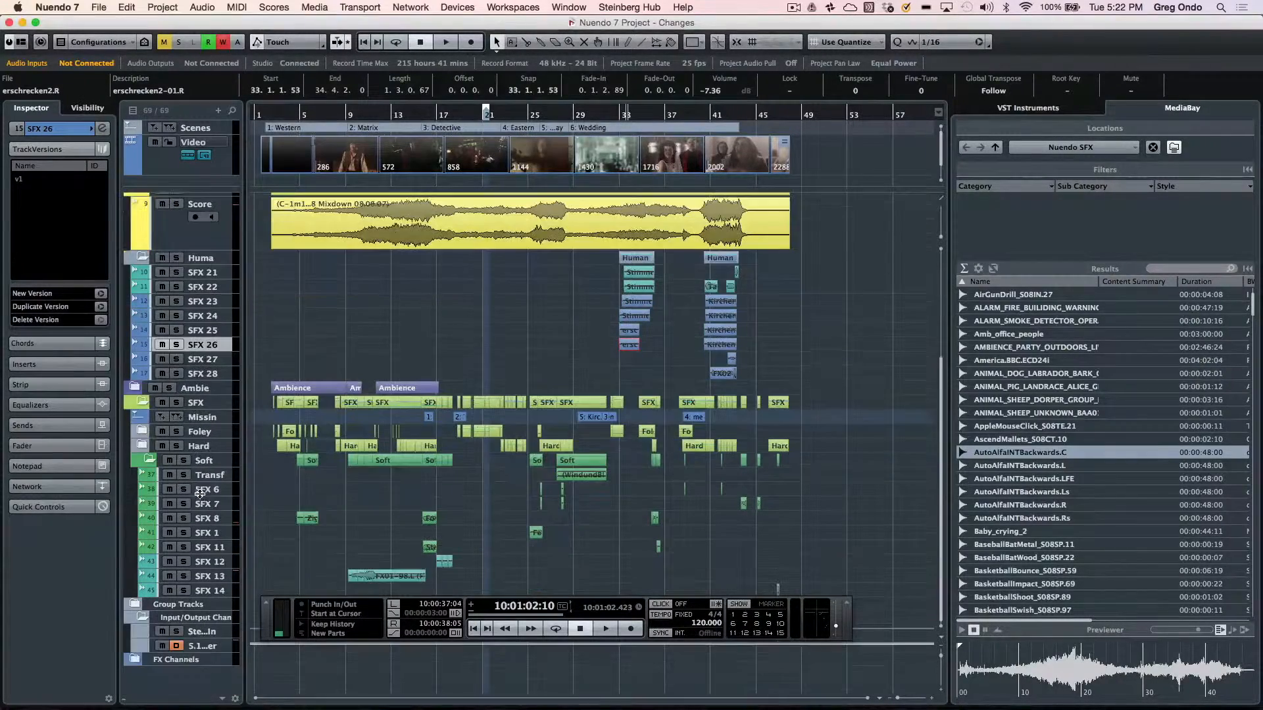
click(201, 630)
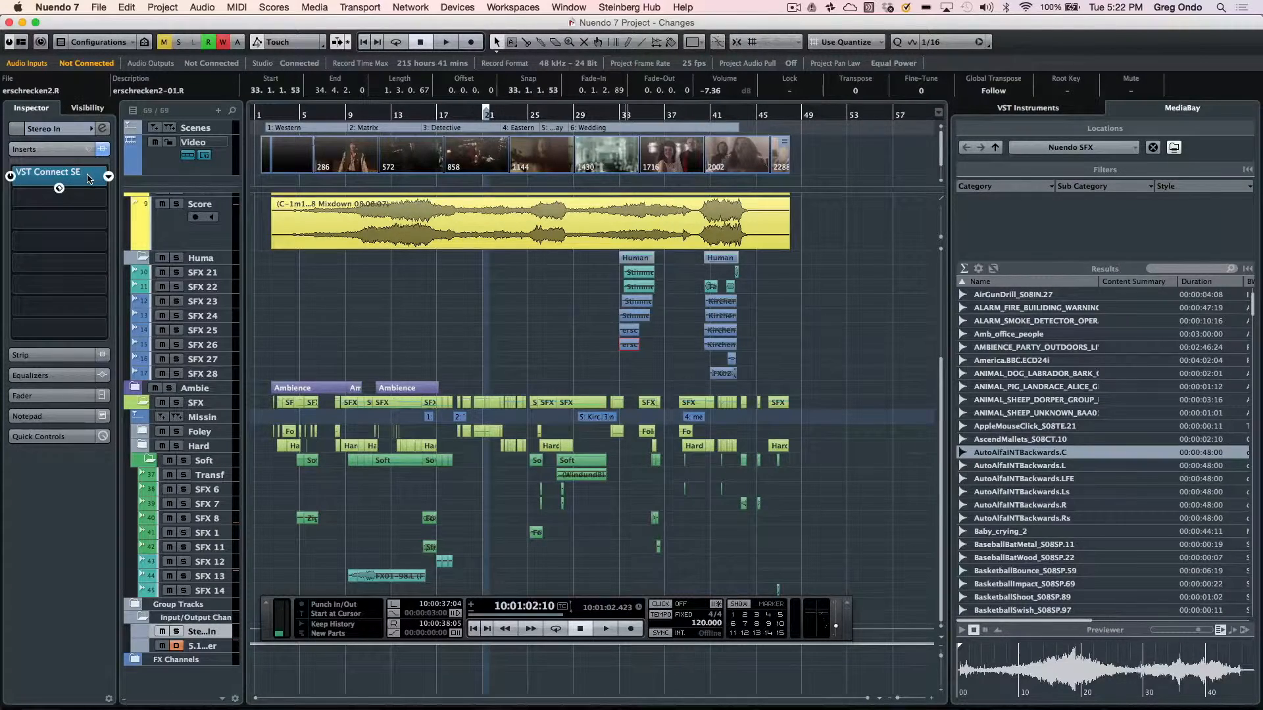
click(58, 188)
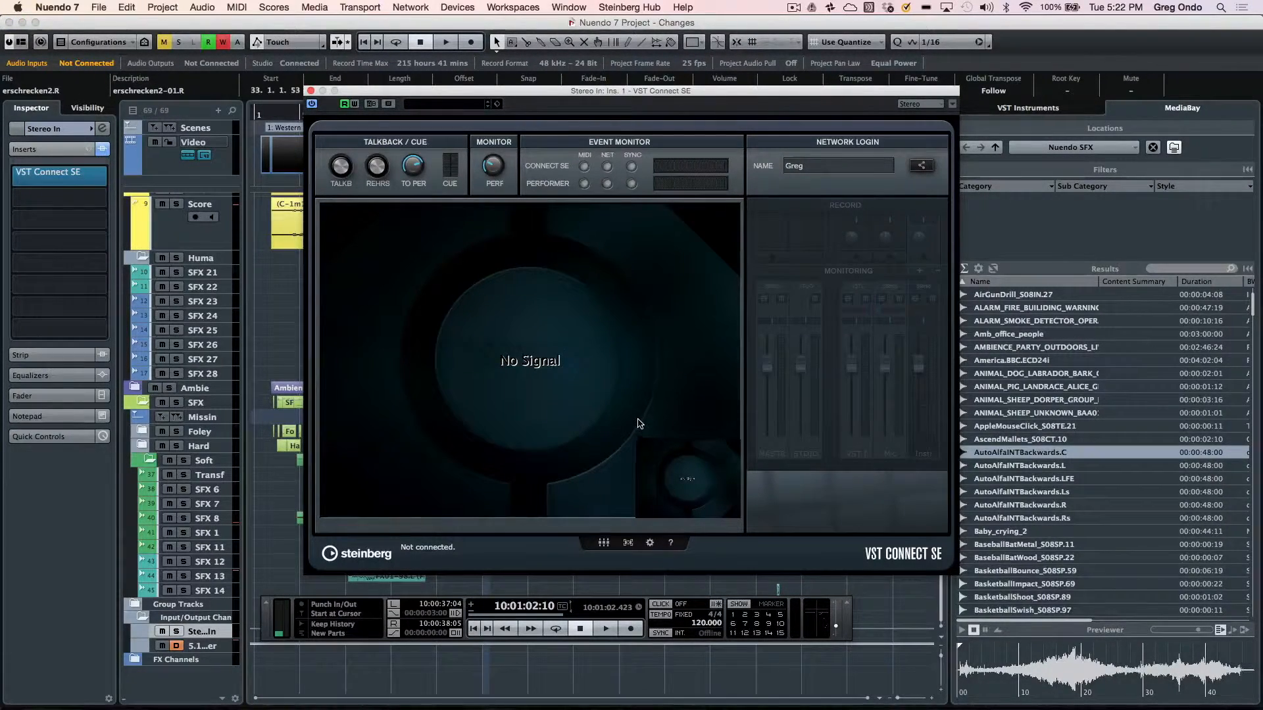
mouse_move(584, 310)
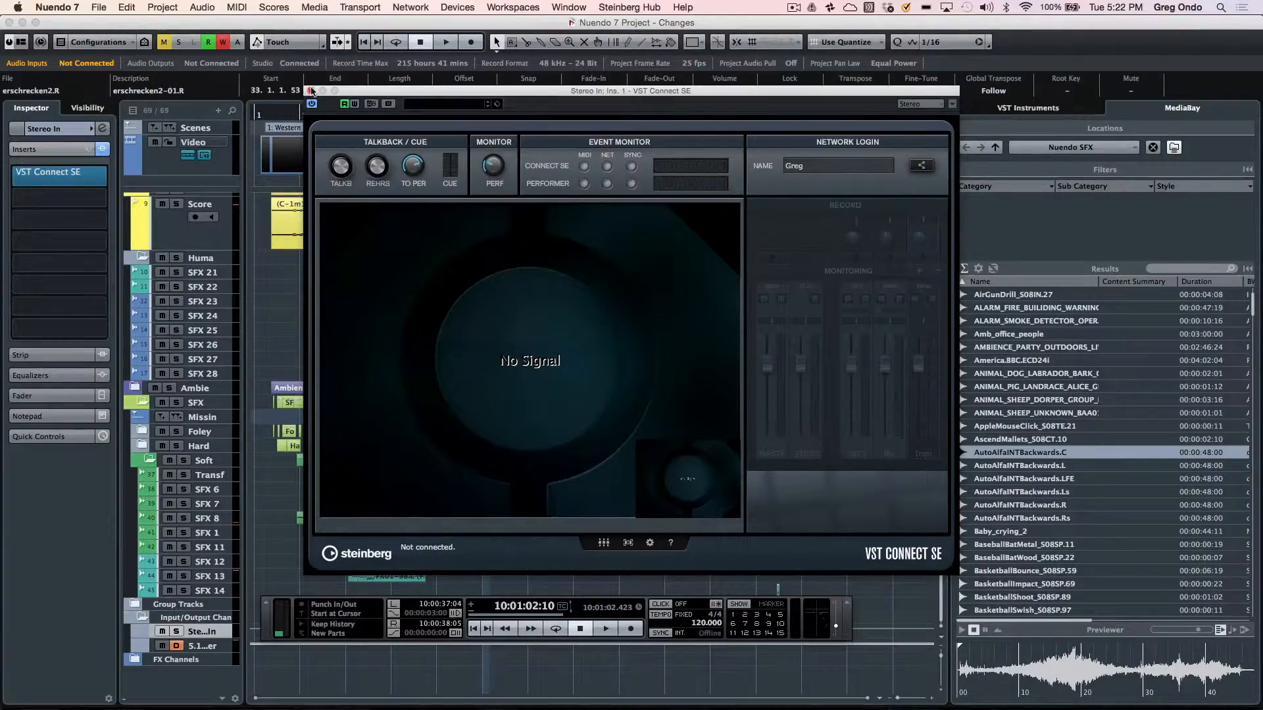
Step: Close VST Connect SE, briefly show MediaBay, and leave the video player with the film
click(314, 8)
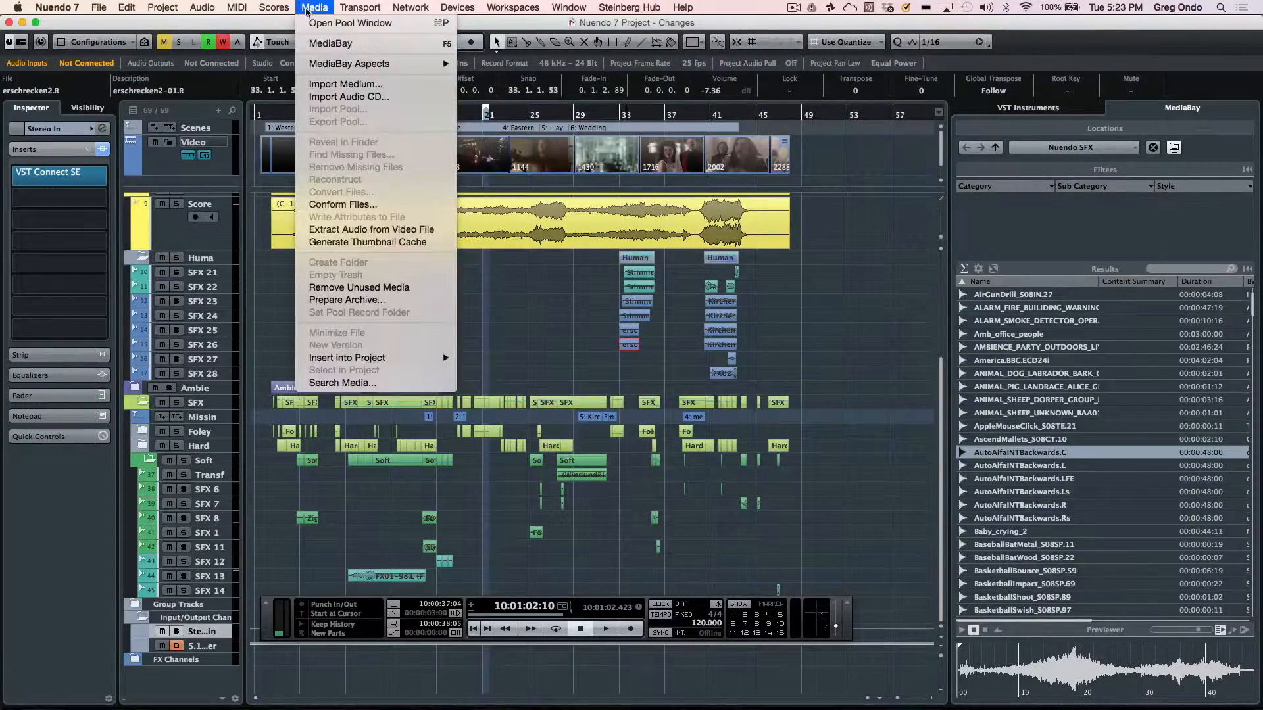
click(330, 44)
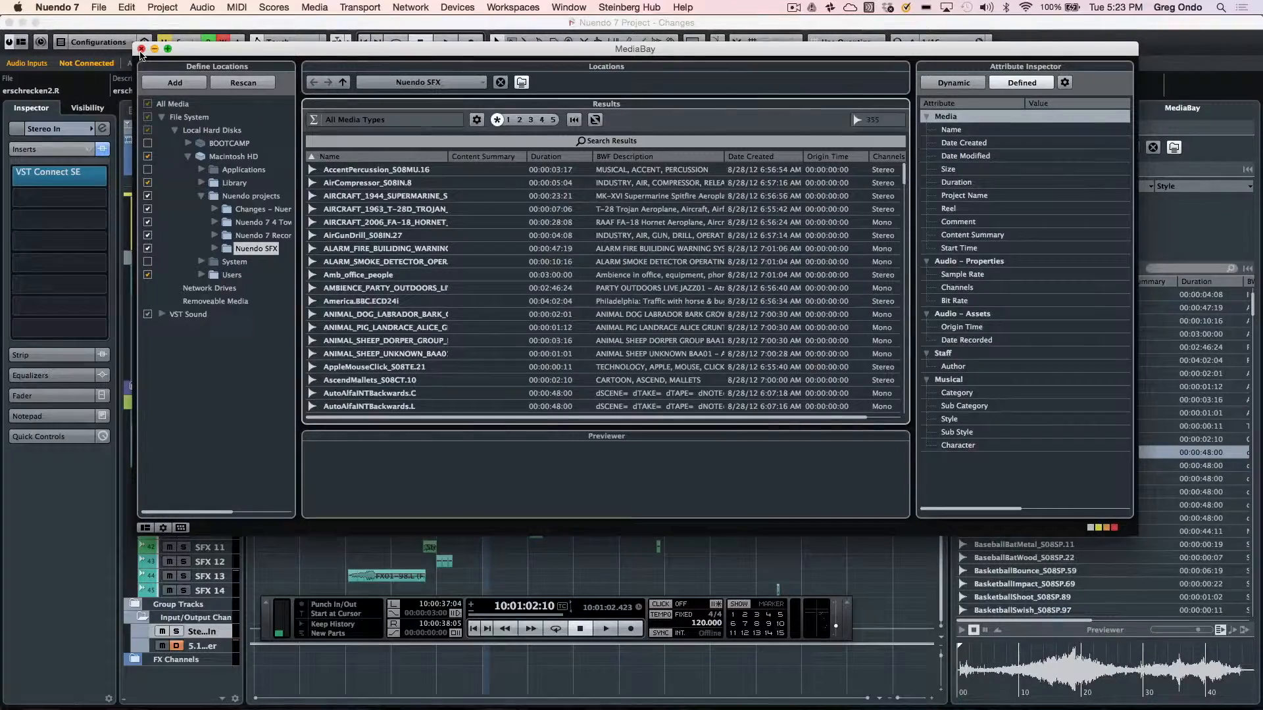
click(141, 49)
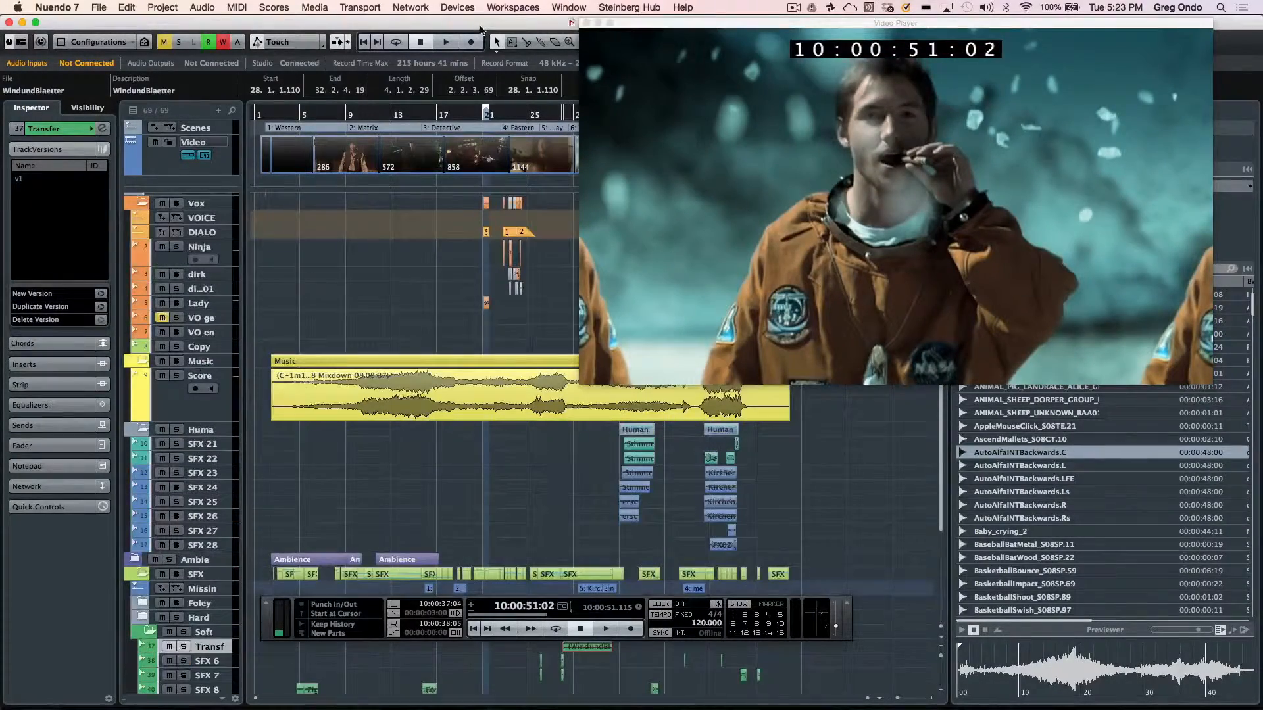
Step: Bring up the ADR Panel listing the DIALOG track's cues
click(161, 8)
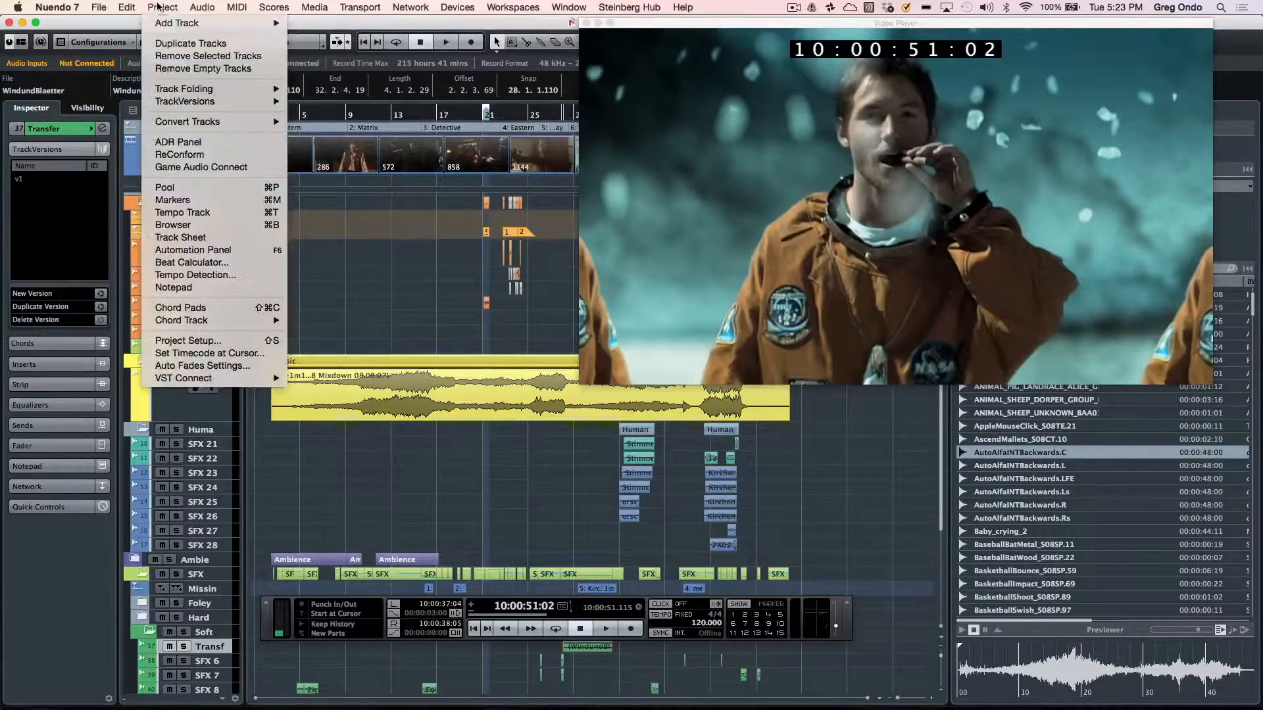
mouse_move(177, 142)
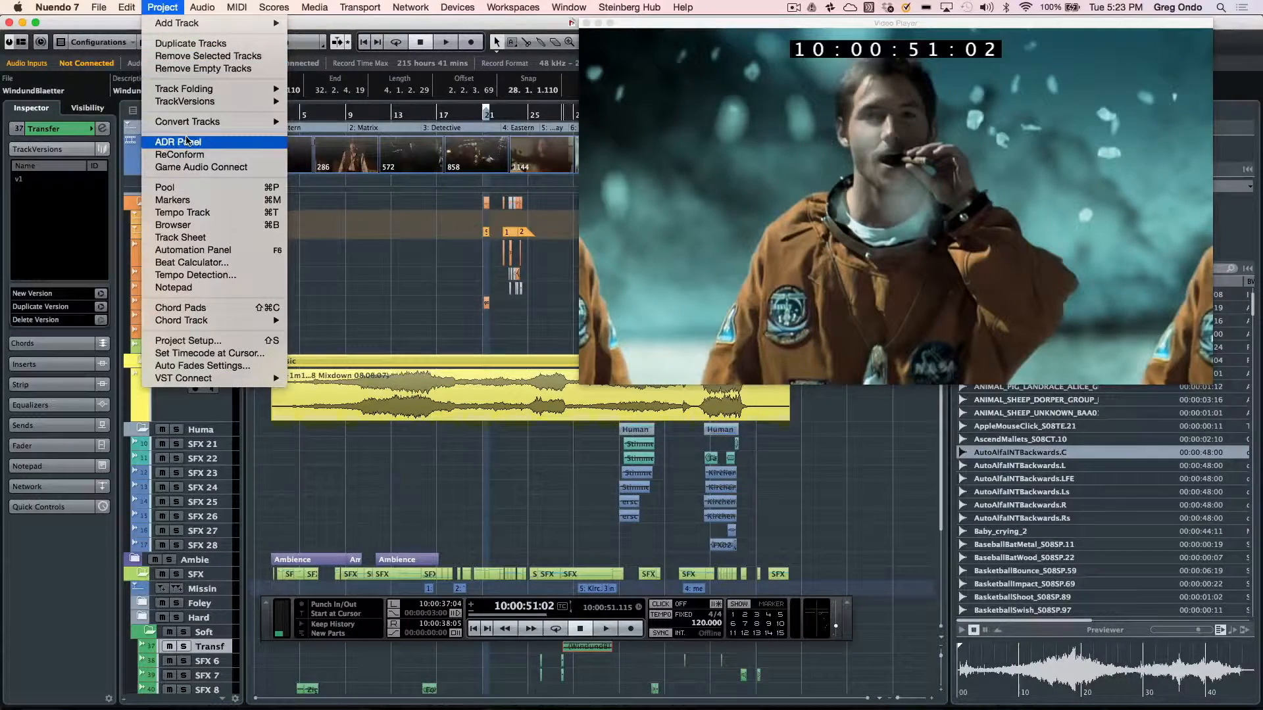
click(177, 142)
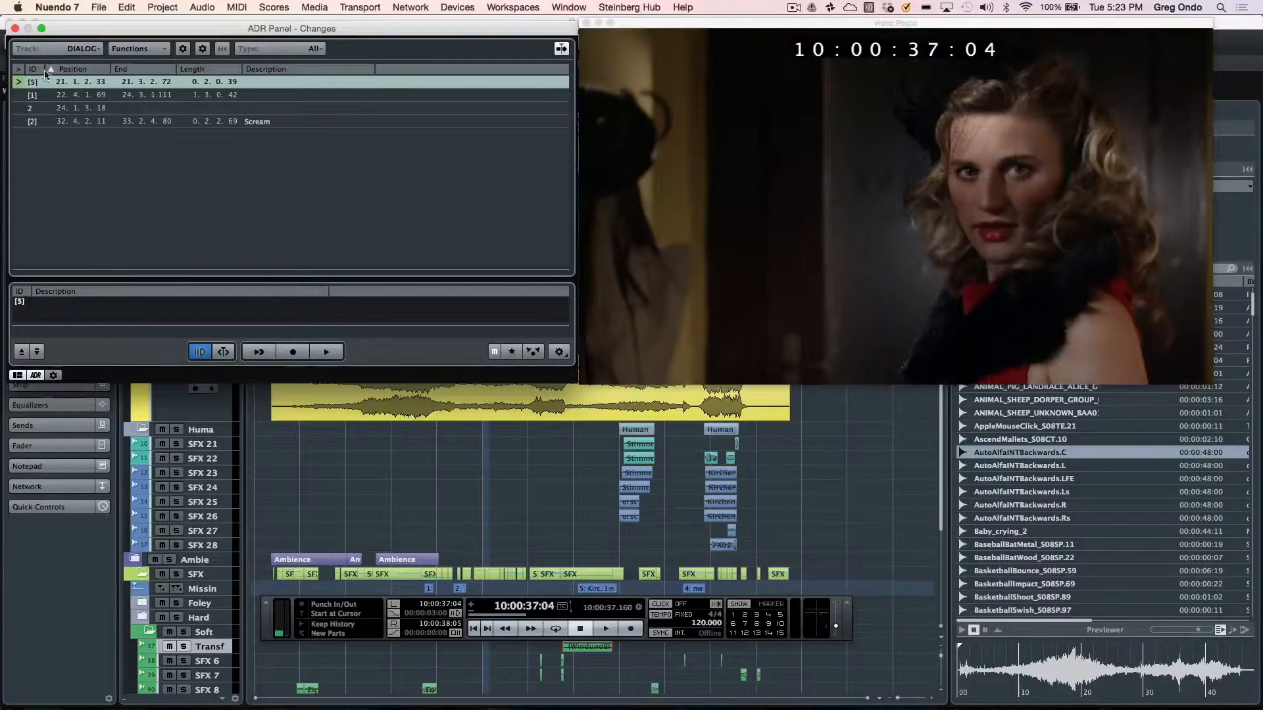
click(83, 48)
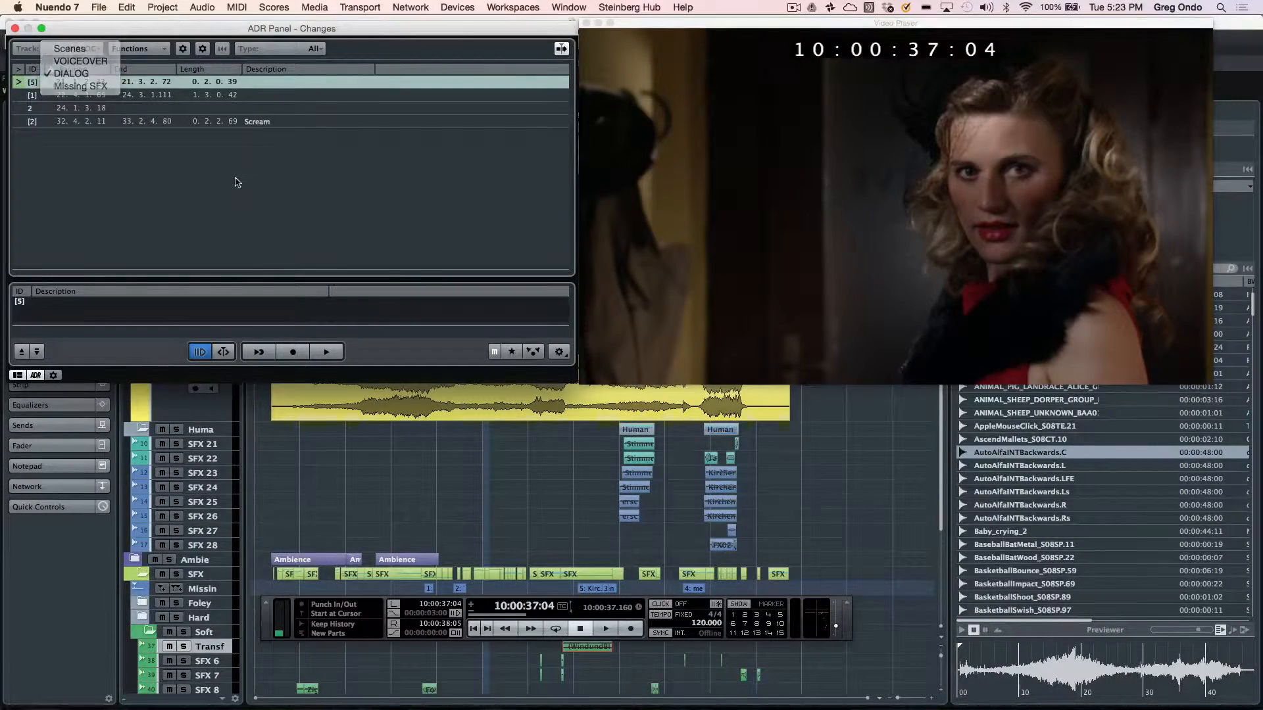
click(70, 74)
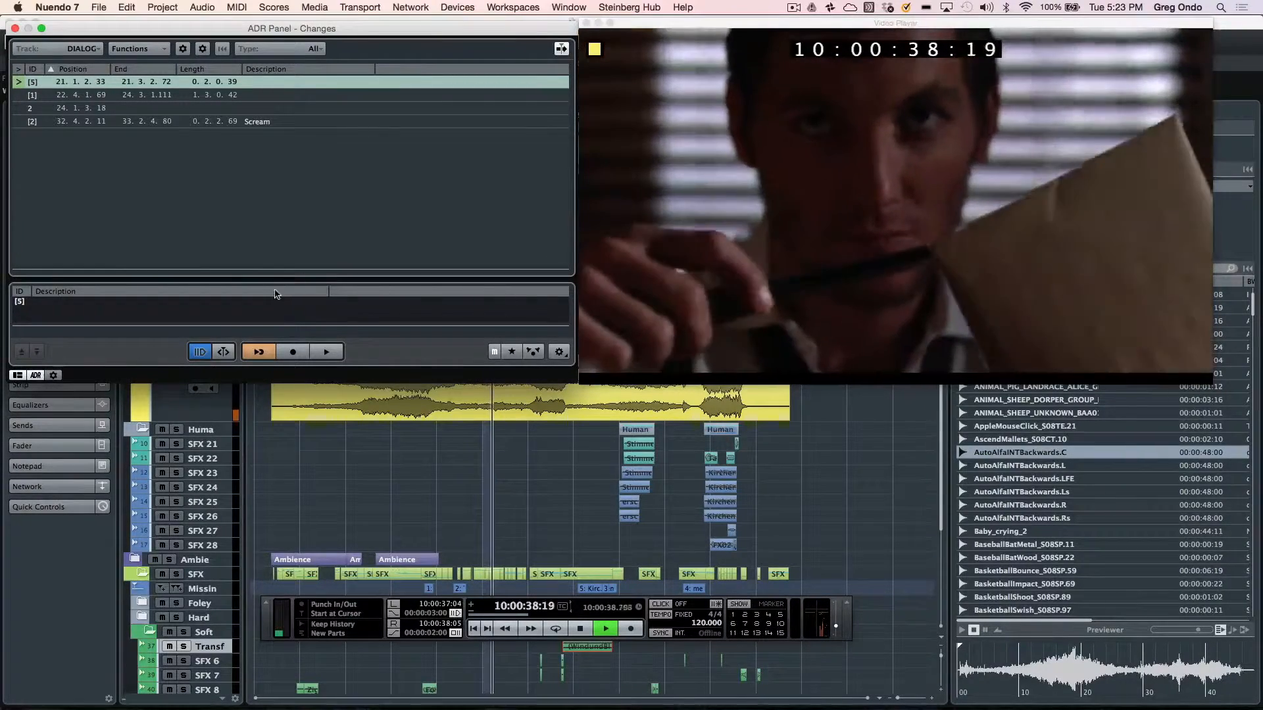
Step: Record and review a take of the first dialog cue, then close the ADR Panel and video player
click(292, 351)
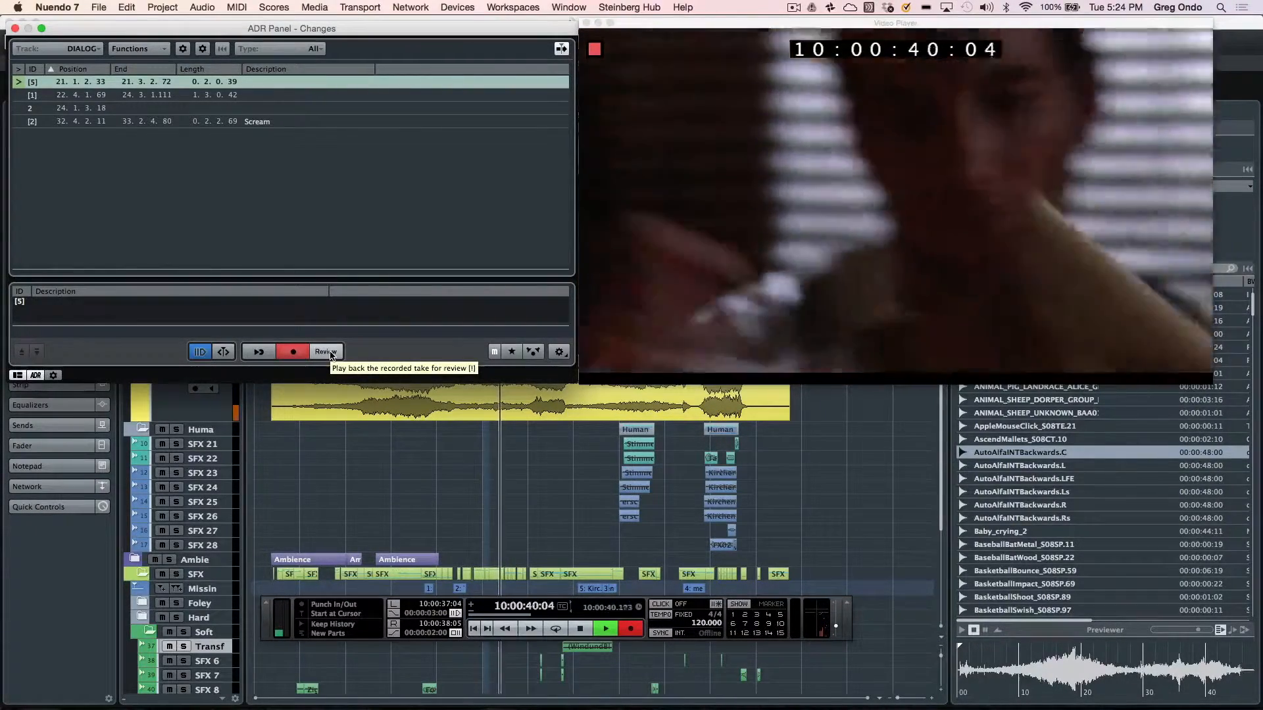
click(325, 353)
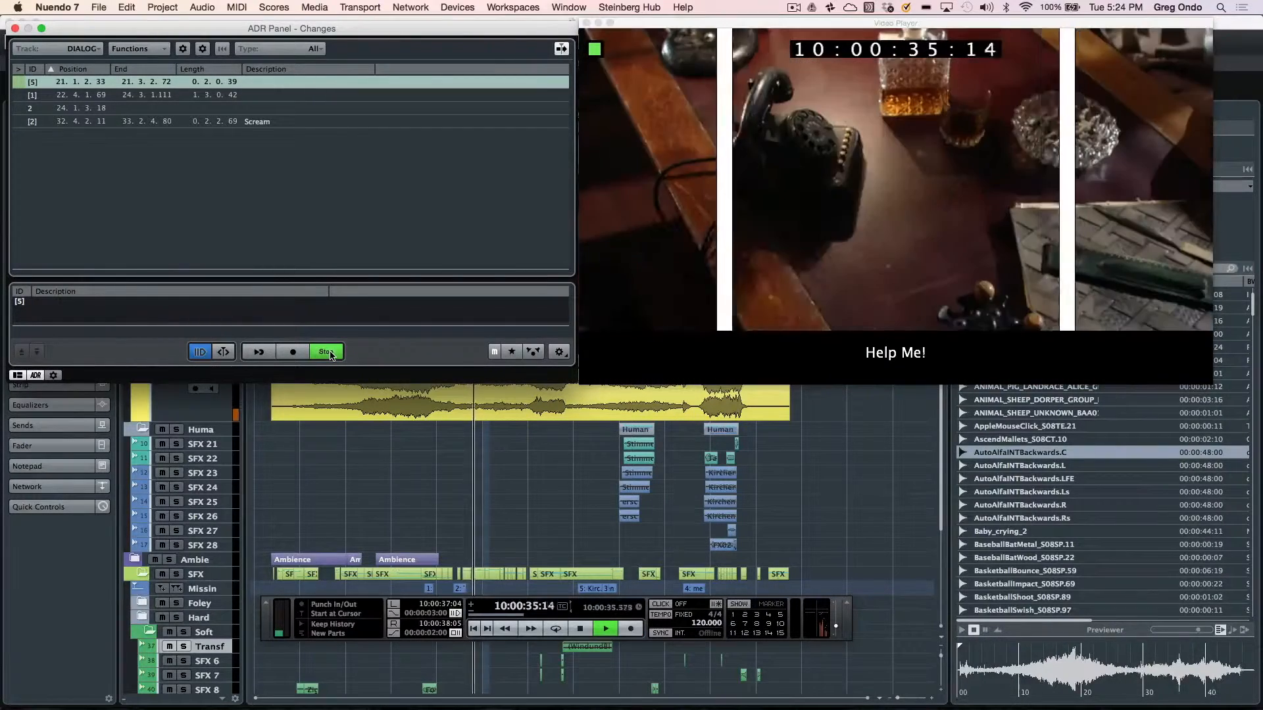
click(605, 629)
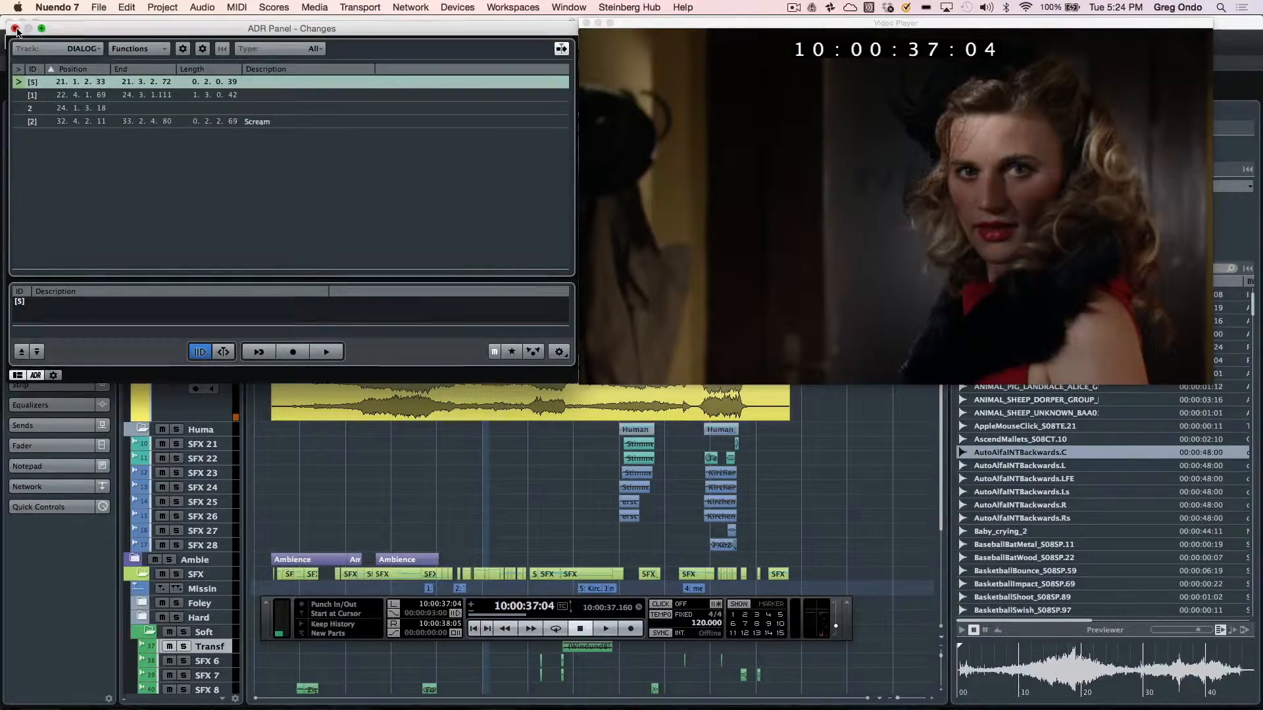
click(15, 27)
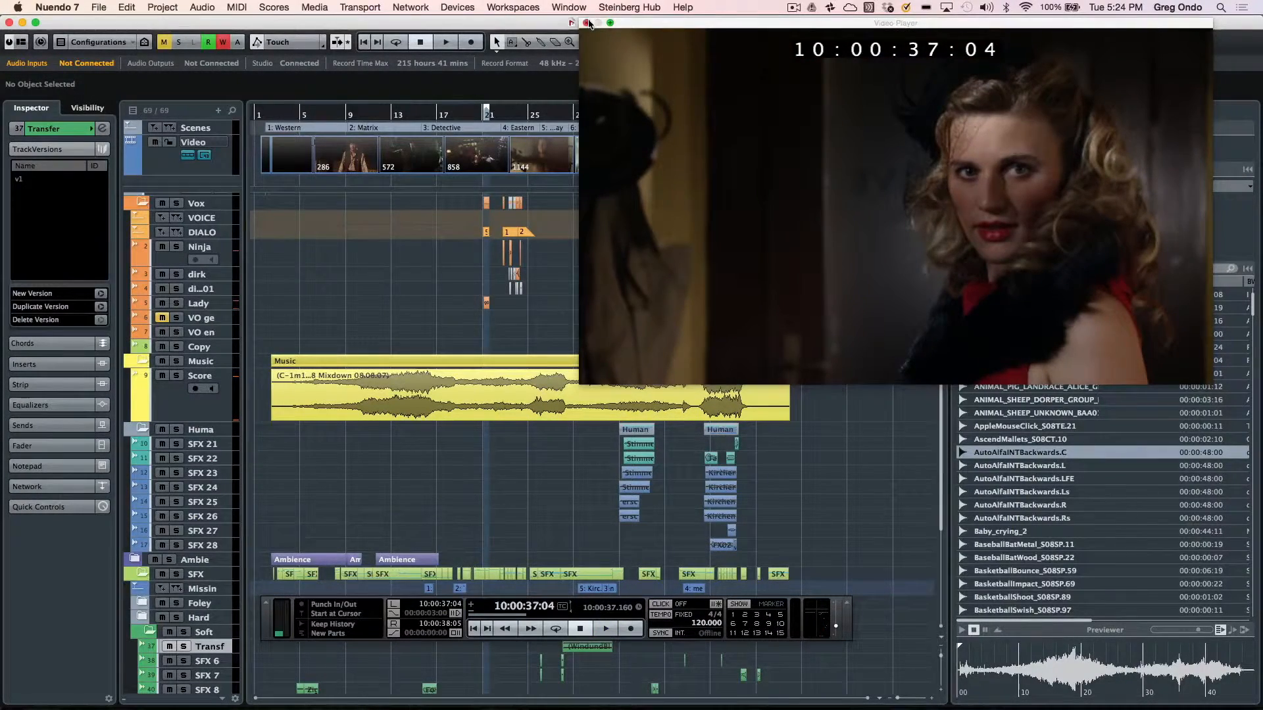
click(568, 7)
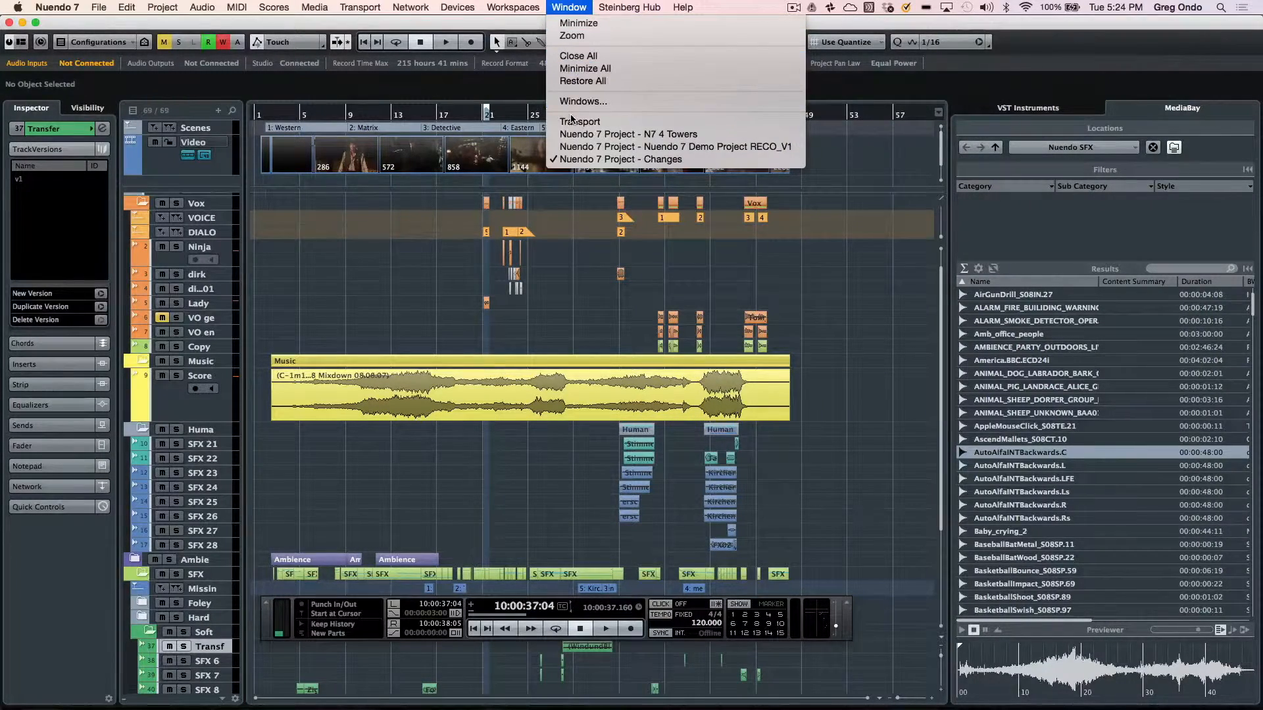
Step: Switch via the Window menu to the Nuendo 7 Demo Project RECO_V1 with its Wwise connection
click(675, 146)
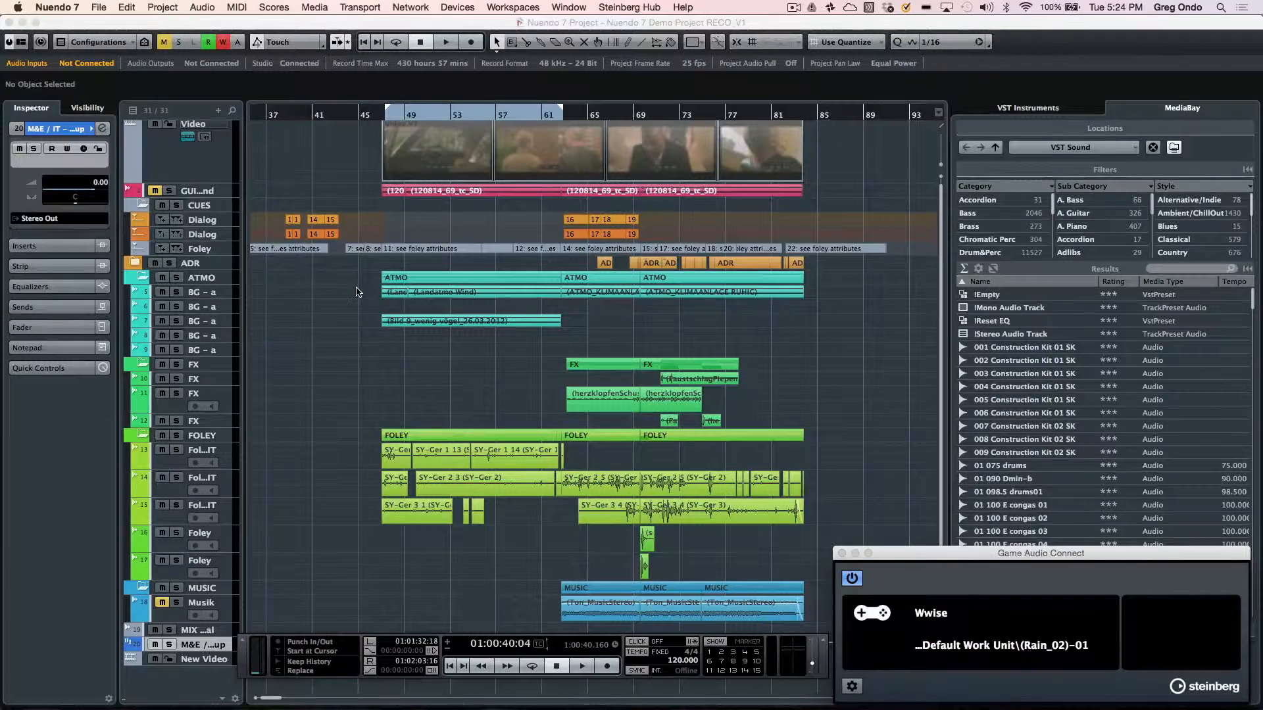
mouse_move(776, 318)
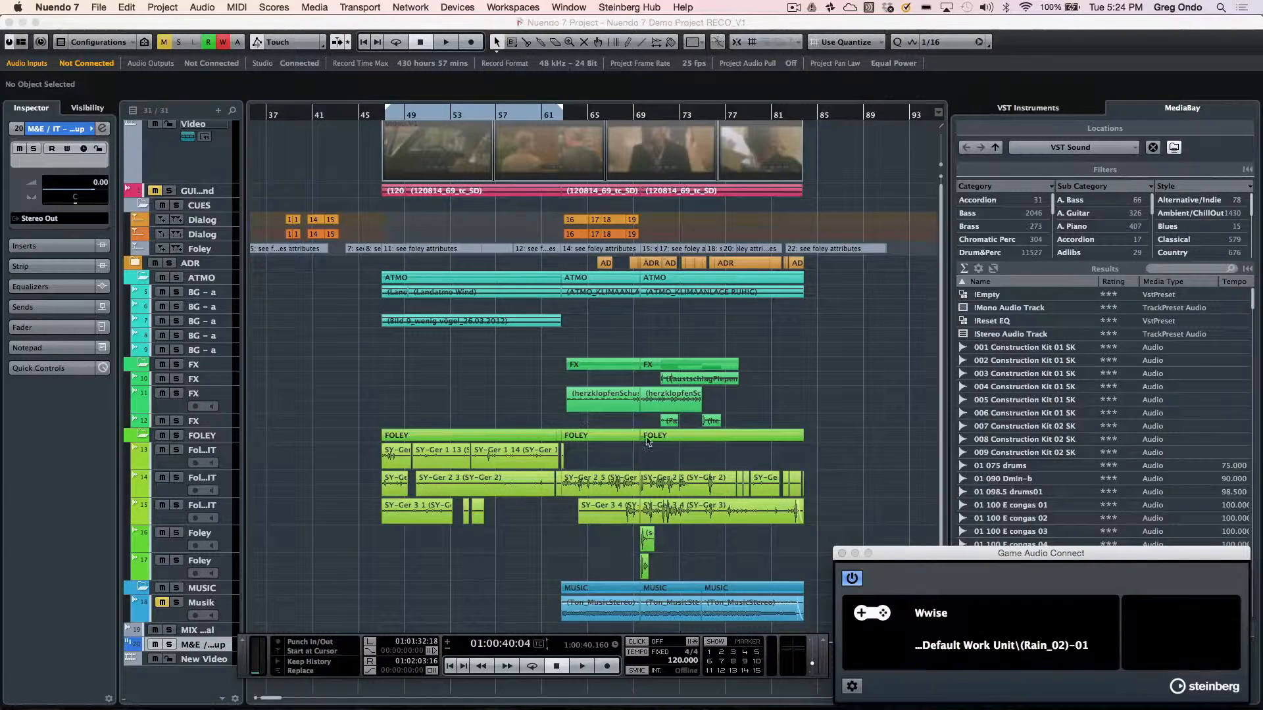
mouse_move(619, 270)
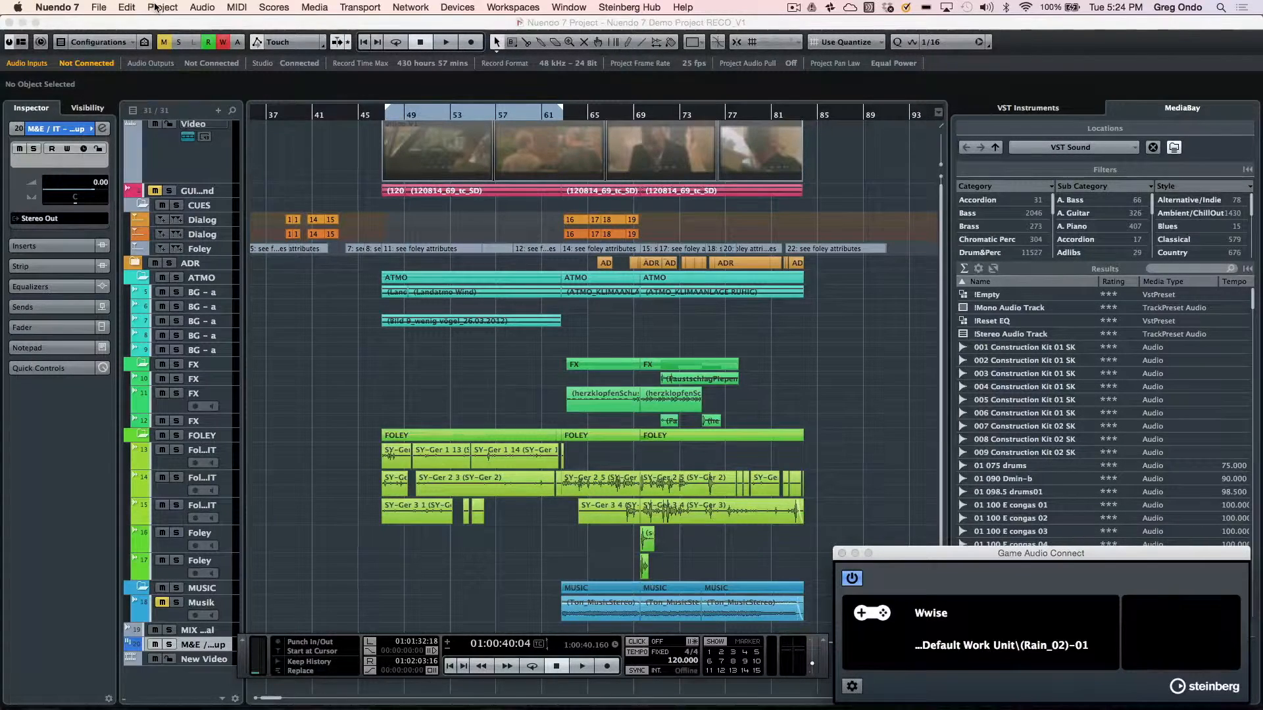
Step: Run ReConform to generate the Change EDL and apply it, rearranging the project's events
click(162, 8)
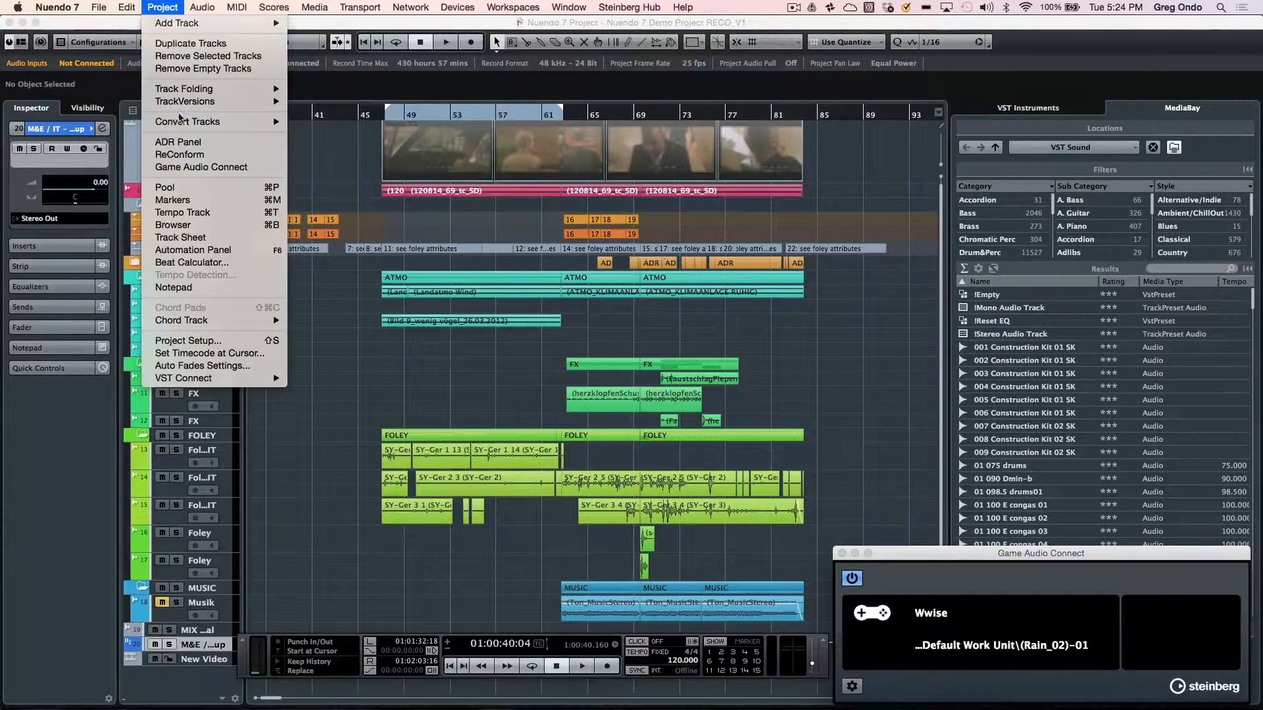
mouse_move(180, 155)
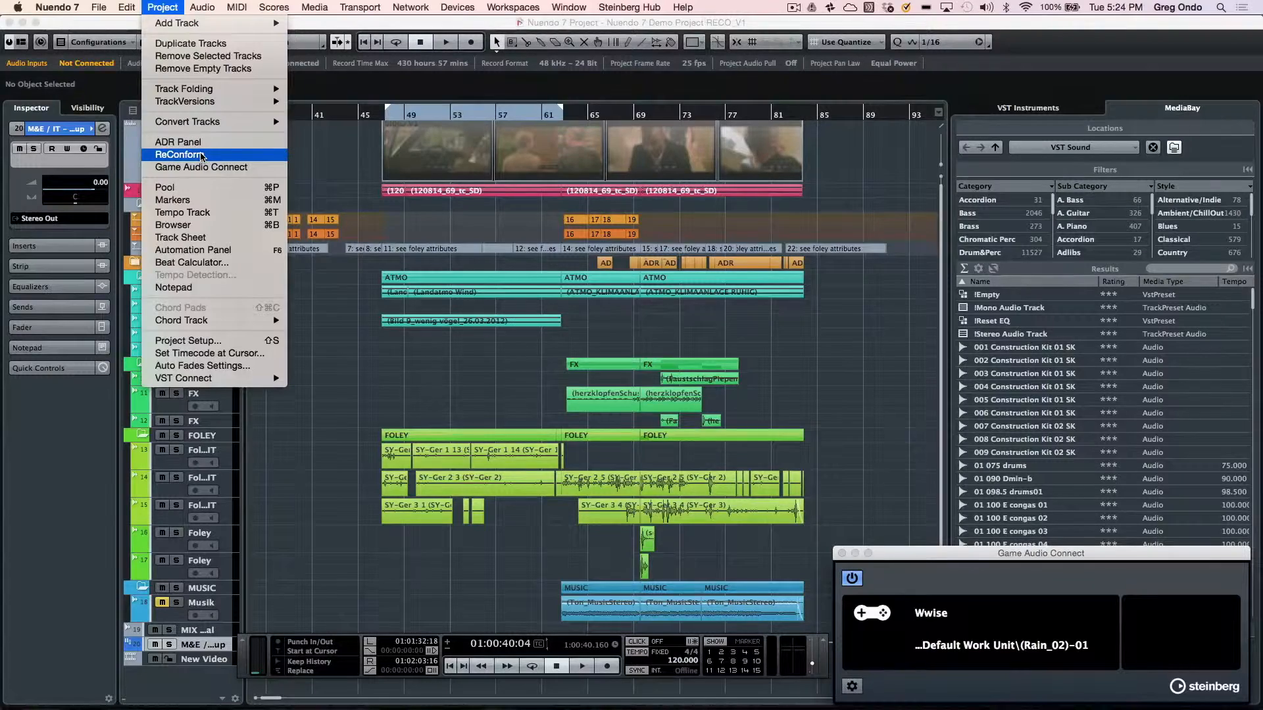
click(179, 155)
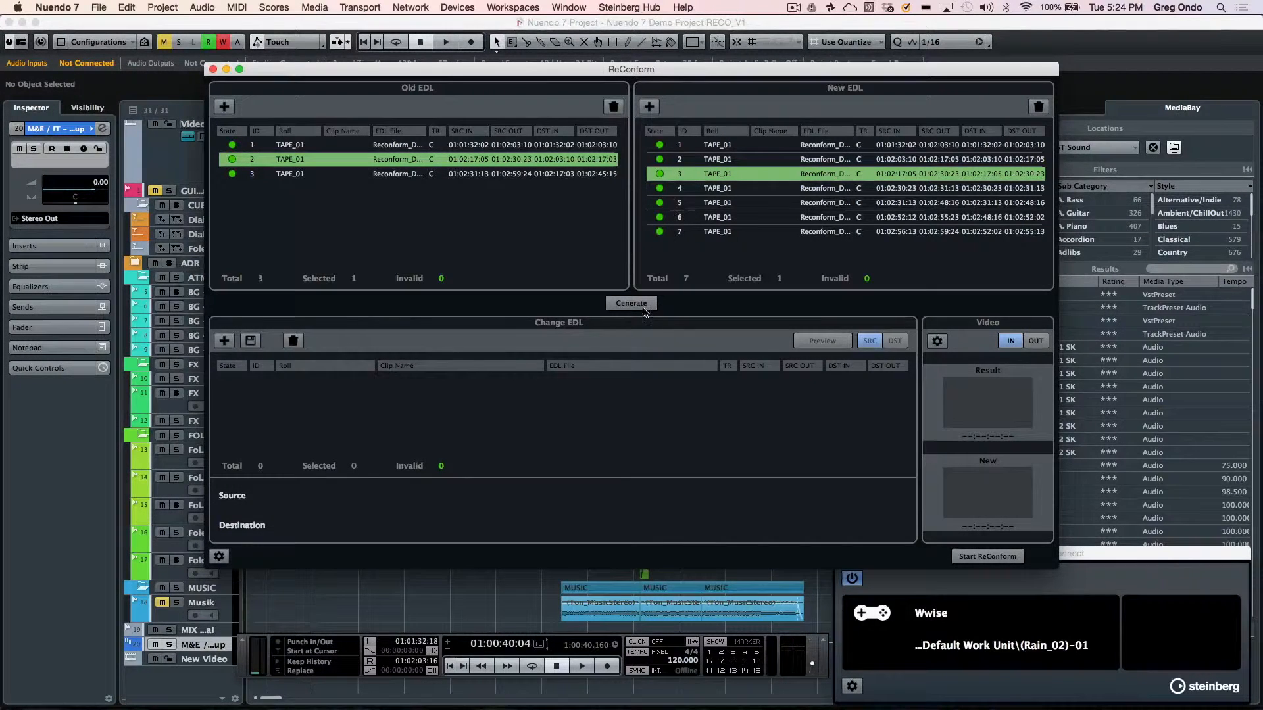
click(632, 304)
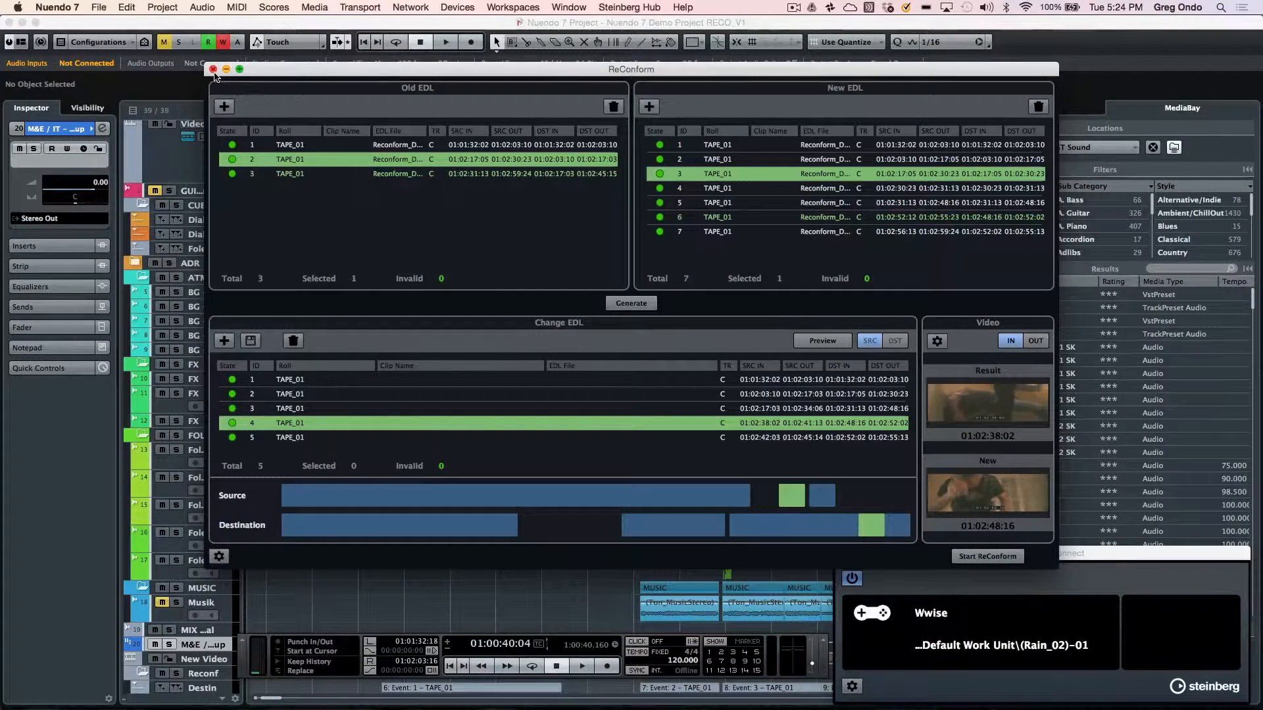
click(214, 69)
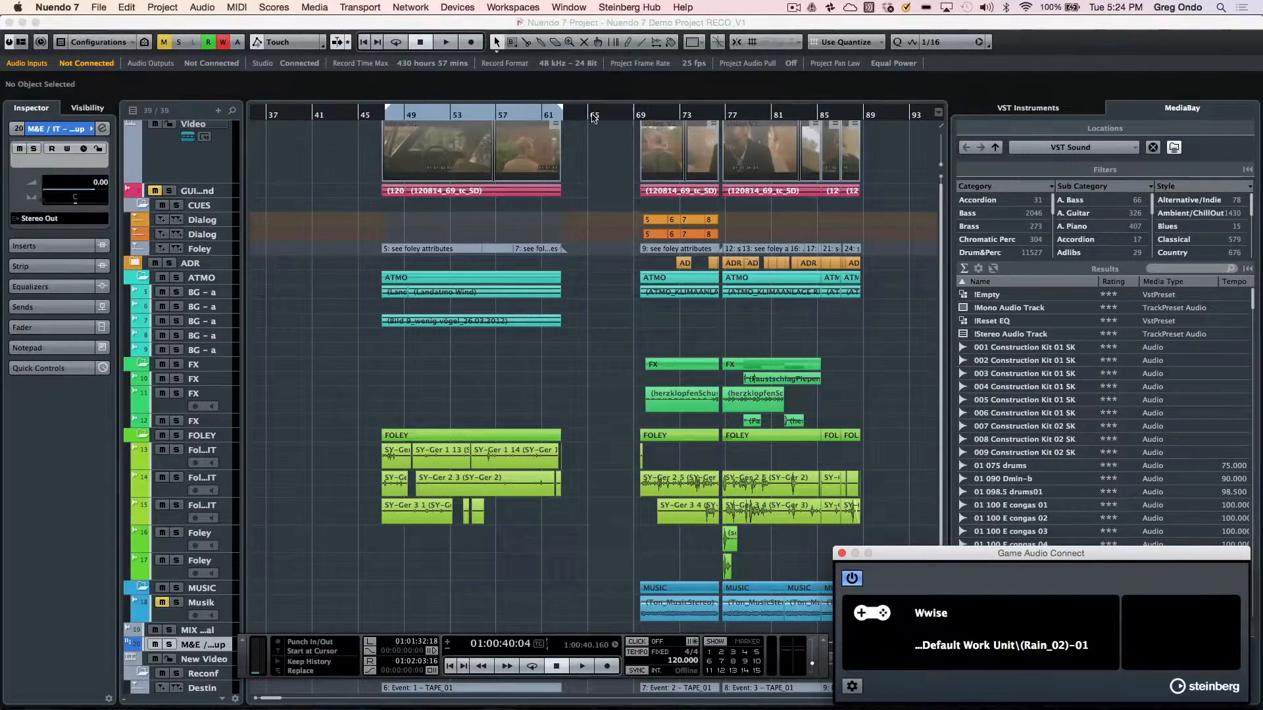
Step: Scroll down to the ReConform-created tracks holding the conformed TAPE_01 events
scroll(down, 3)
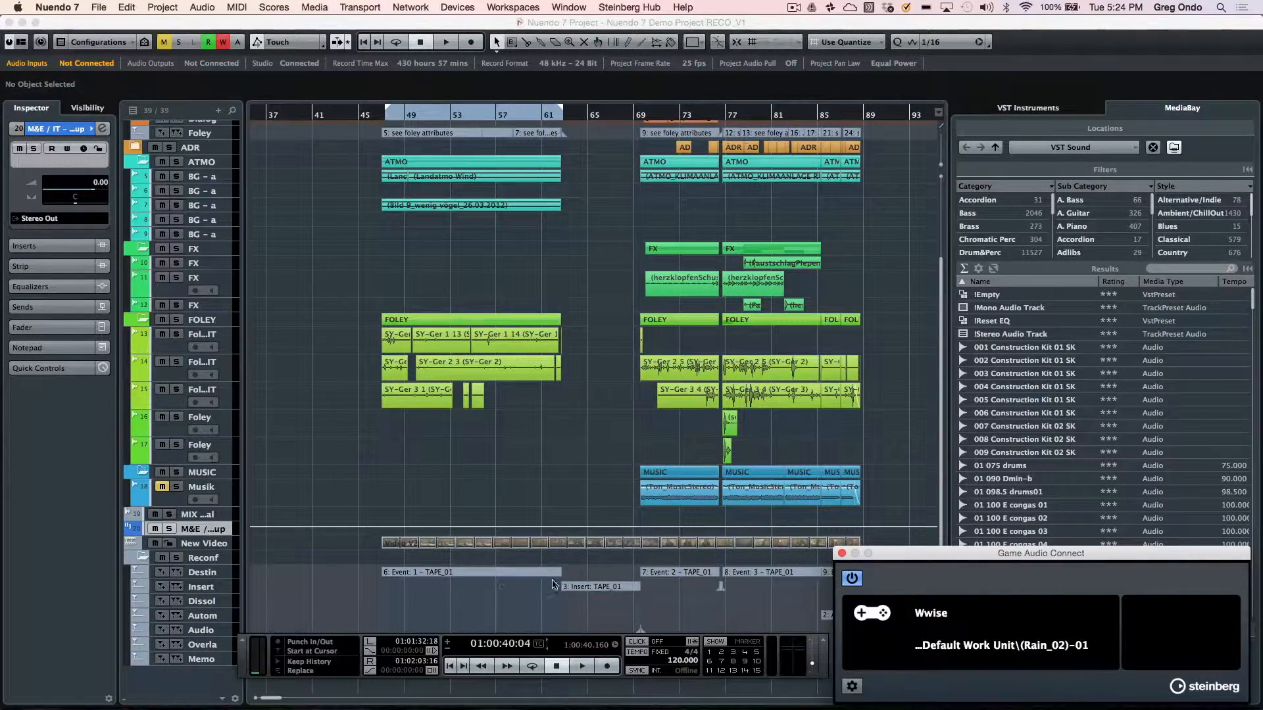
mouse_move(584, 595)
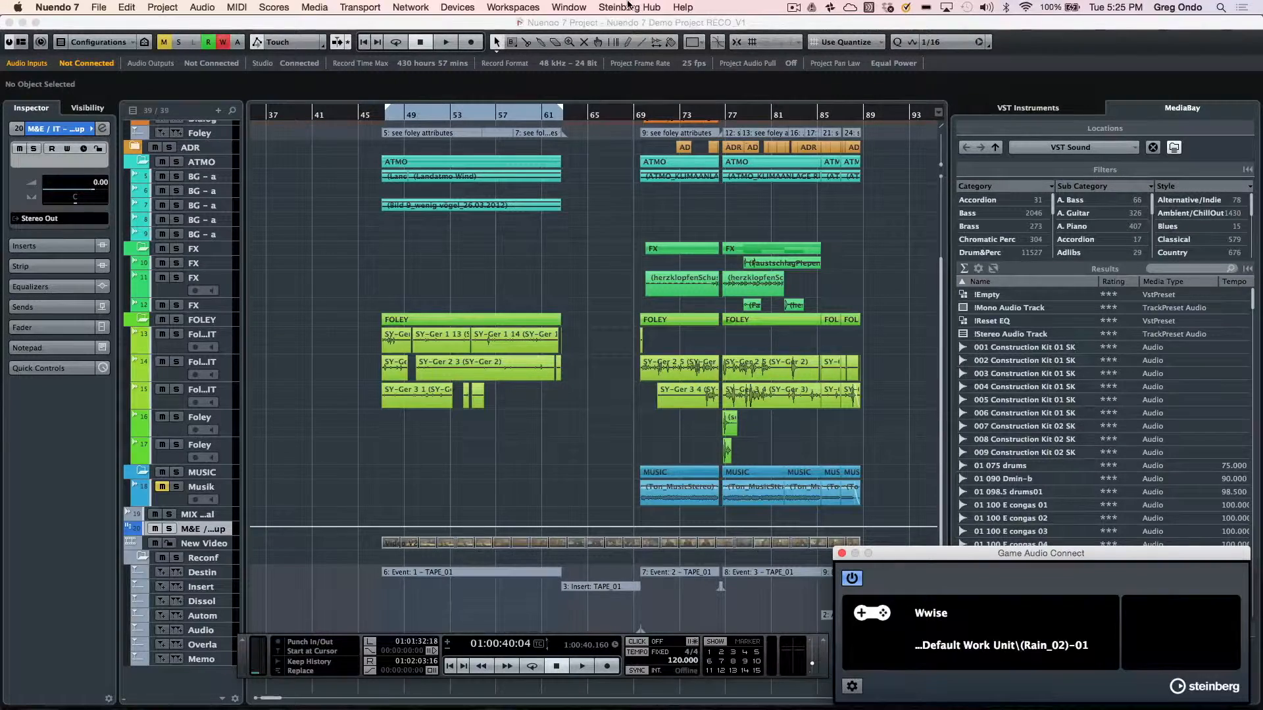
Step: Switch via the Window menu to the N7 4 Towers project with Thunder, Rain and Wind tracks
click(568, 7)
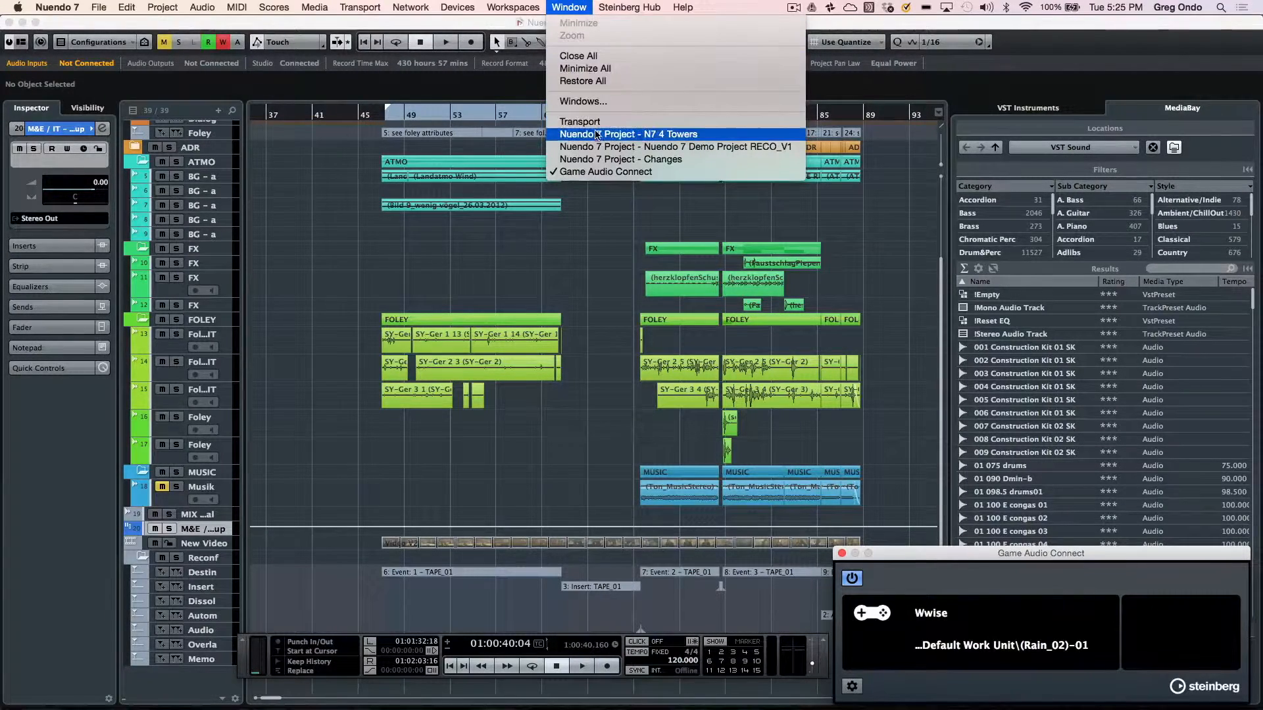
click(627, 134)
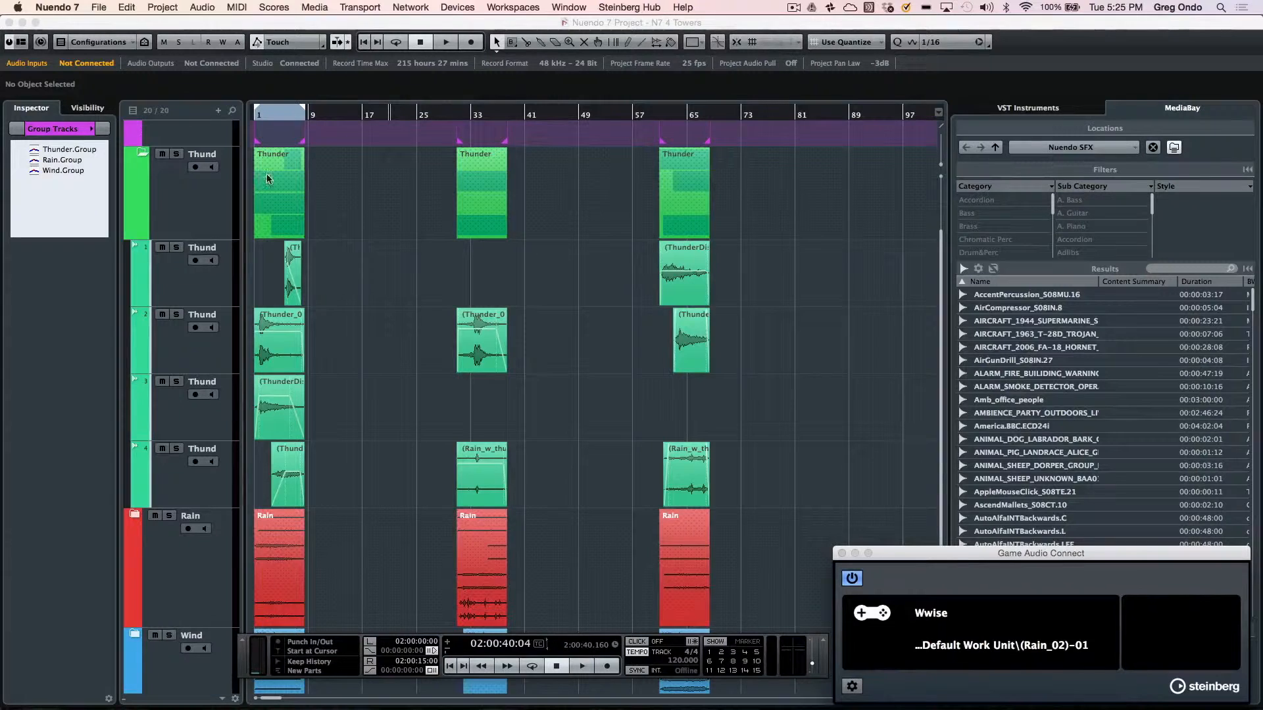
mouse_move(987, 650)
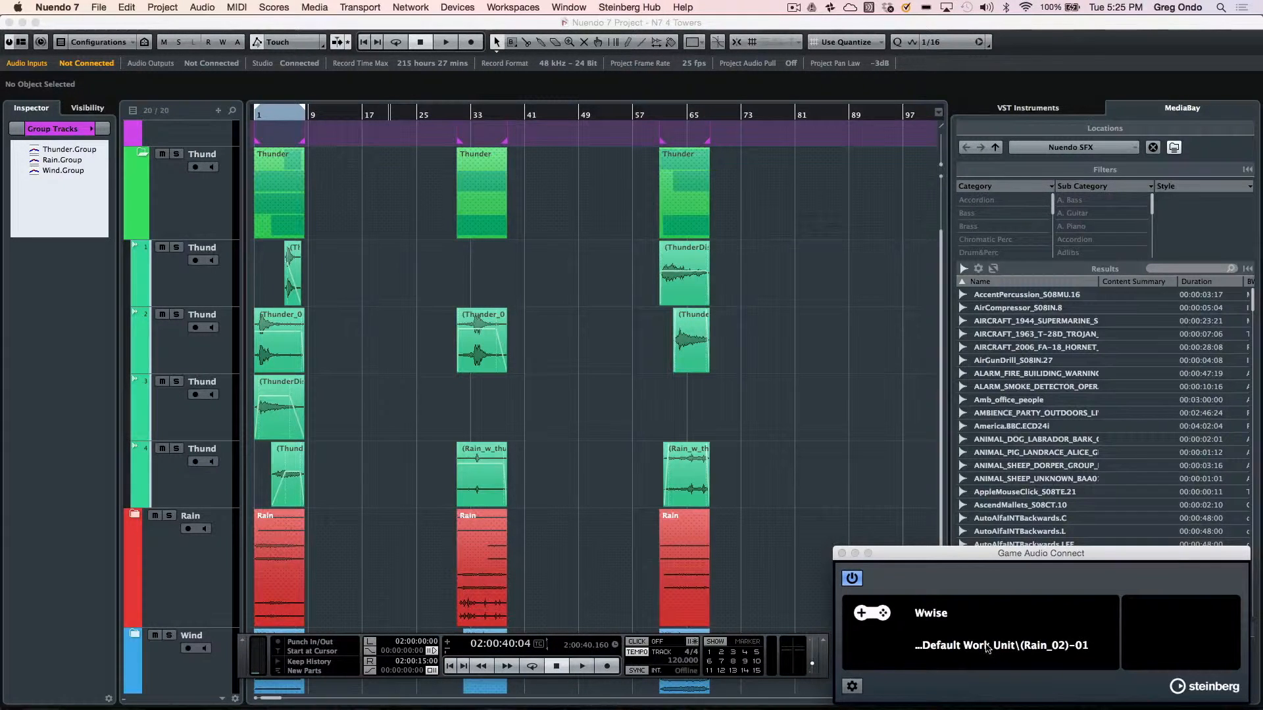
mouse_move(1119, 668)
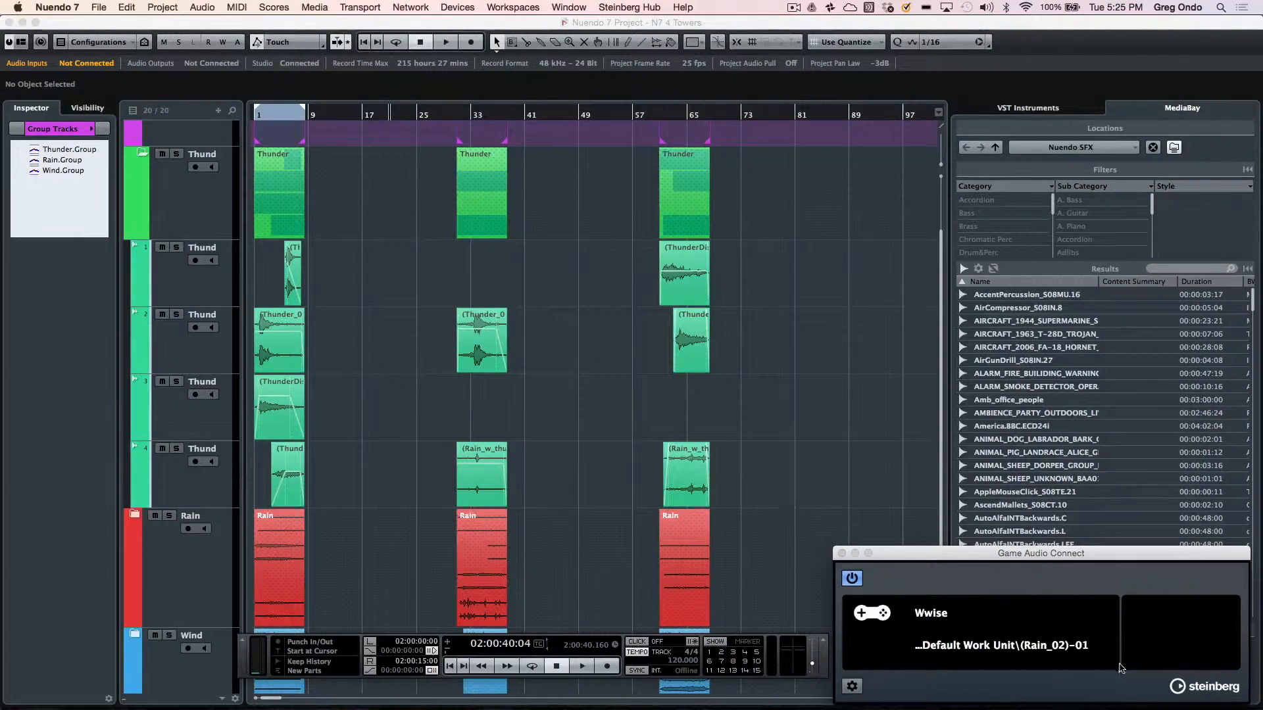
mouse_move(1042, 657)
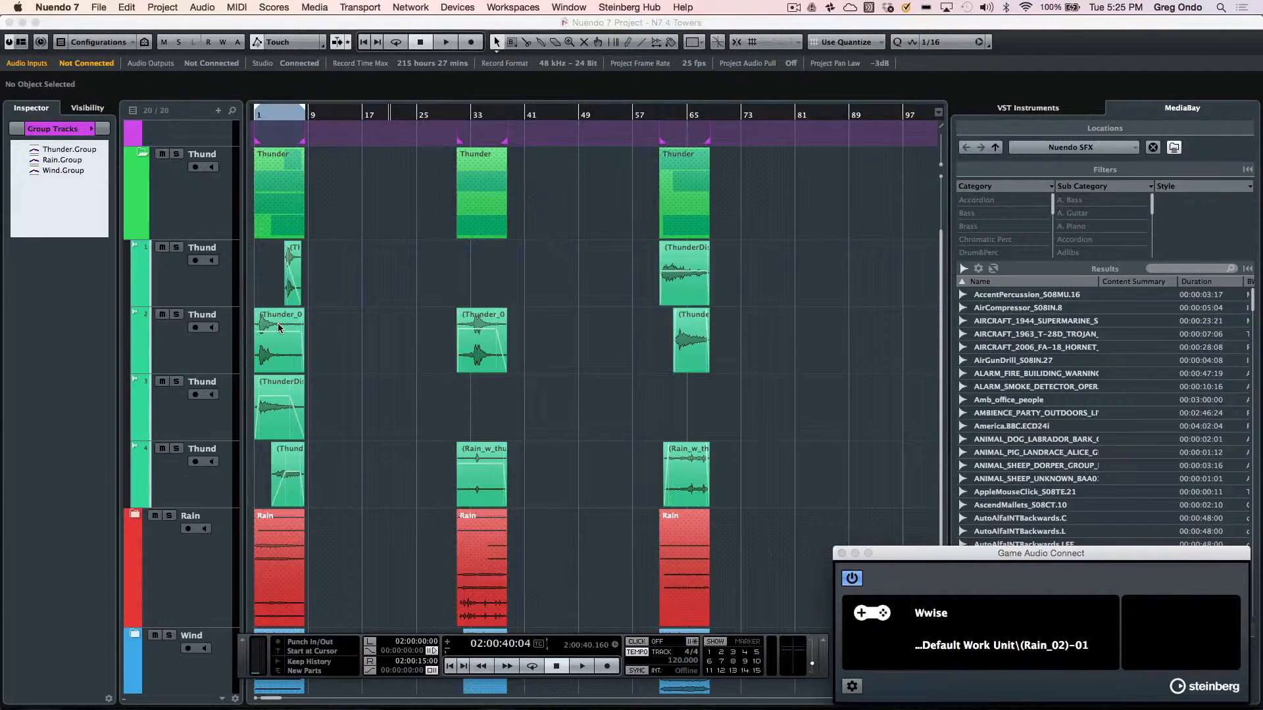
right_click(278, 339)
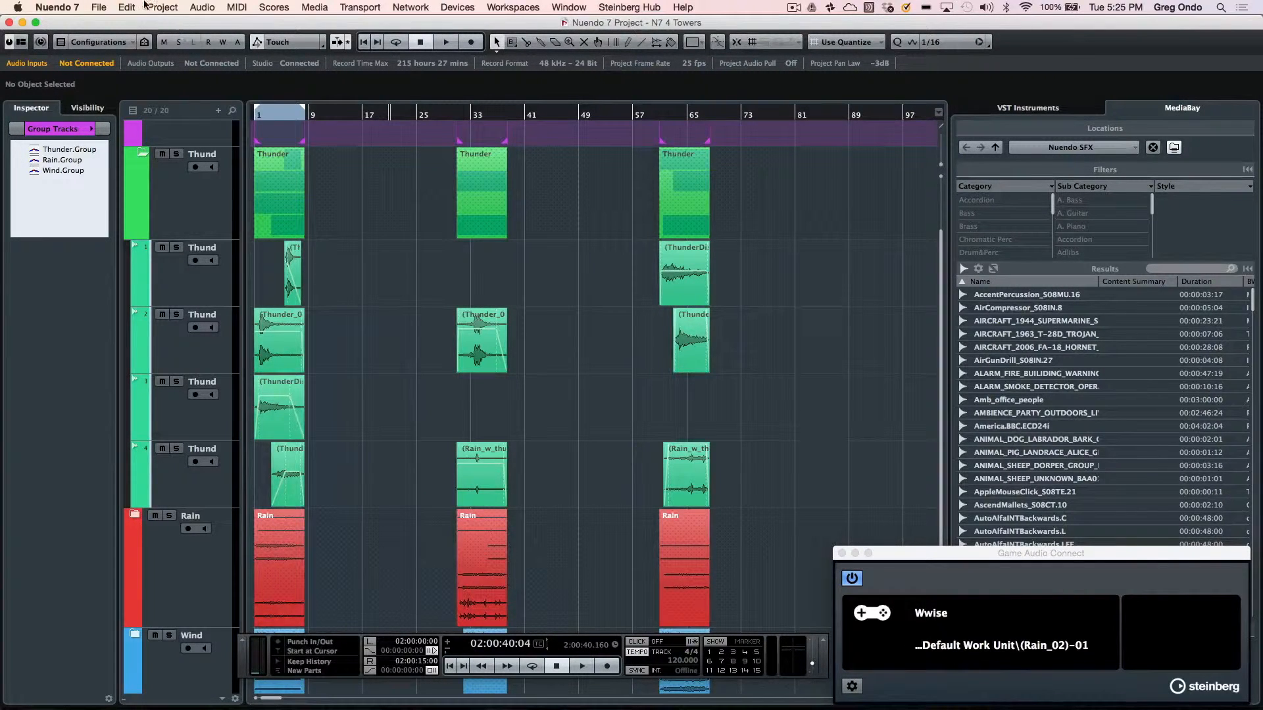
Step: Set up Export Audio Mixdown batch export with the Thunder, Rain and Wind group channels ticked
click(99, 8)
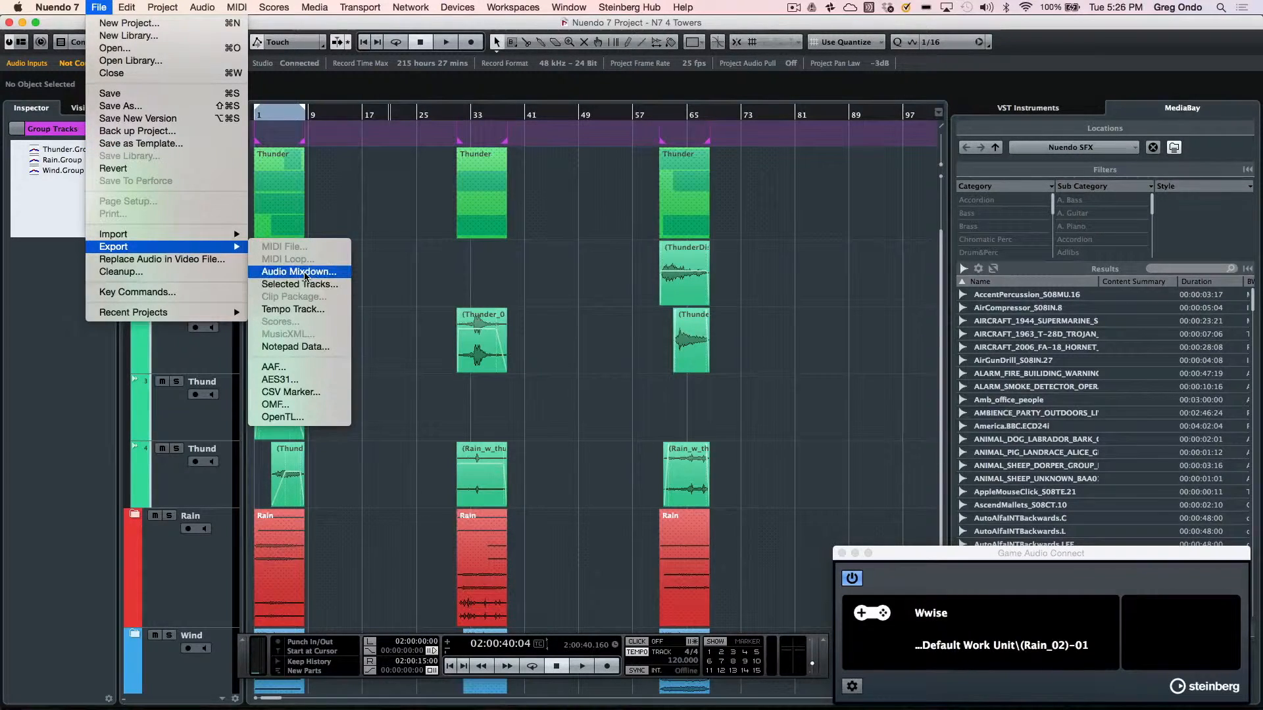
click(297, 271)
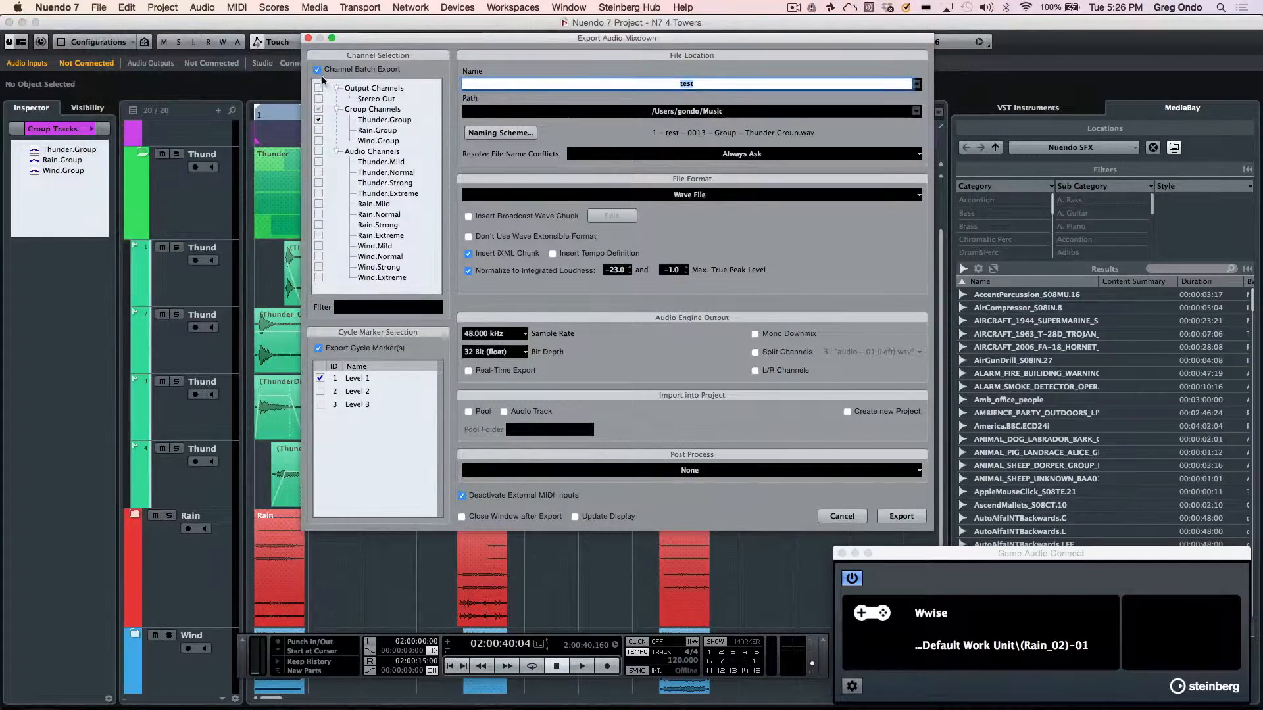
click(319, 110)
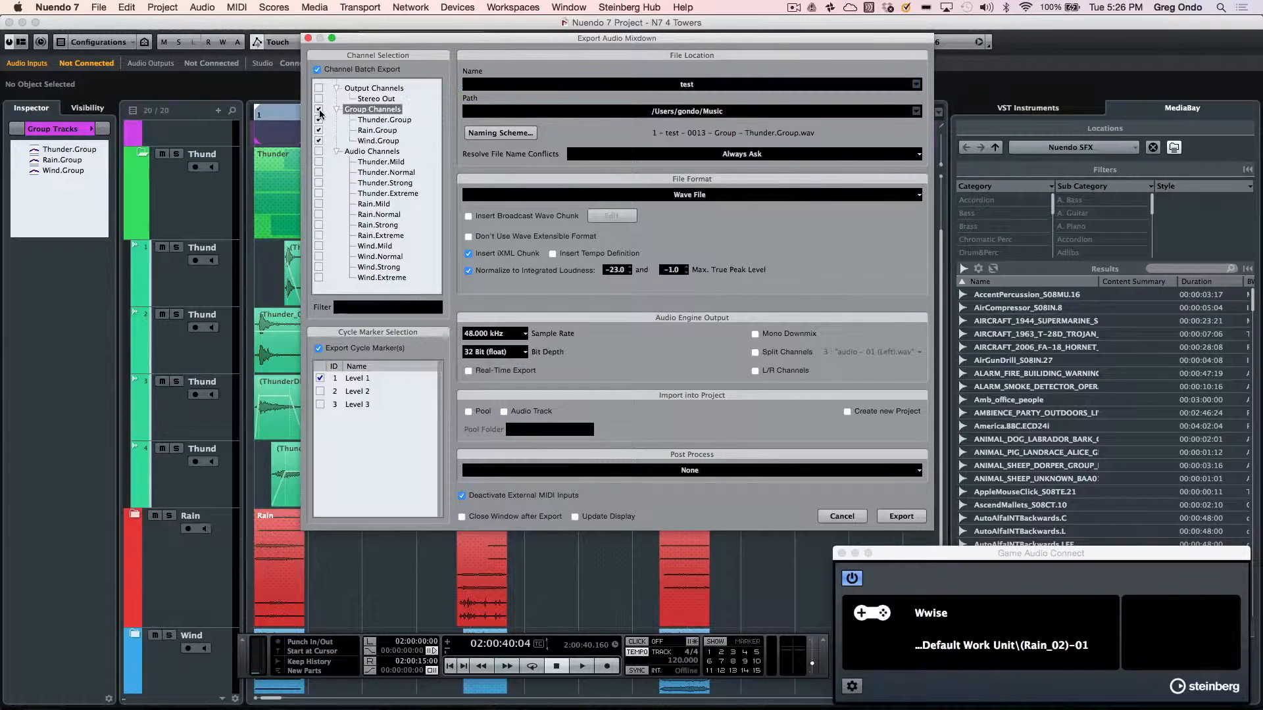
click(320, 109)
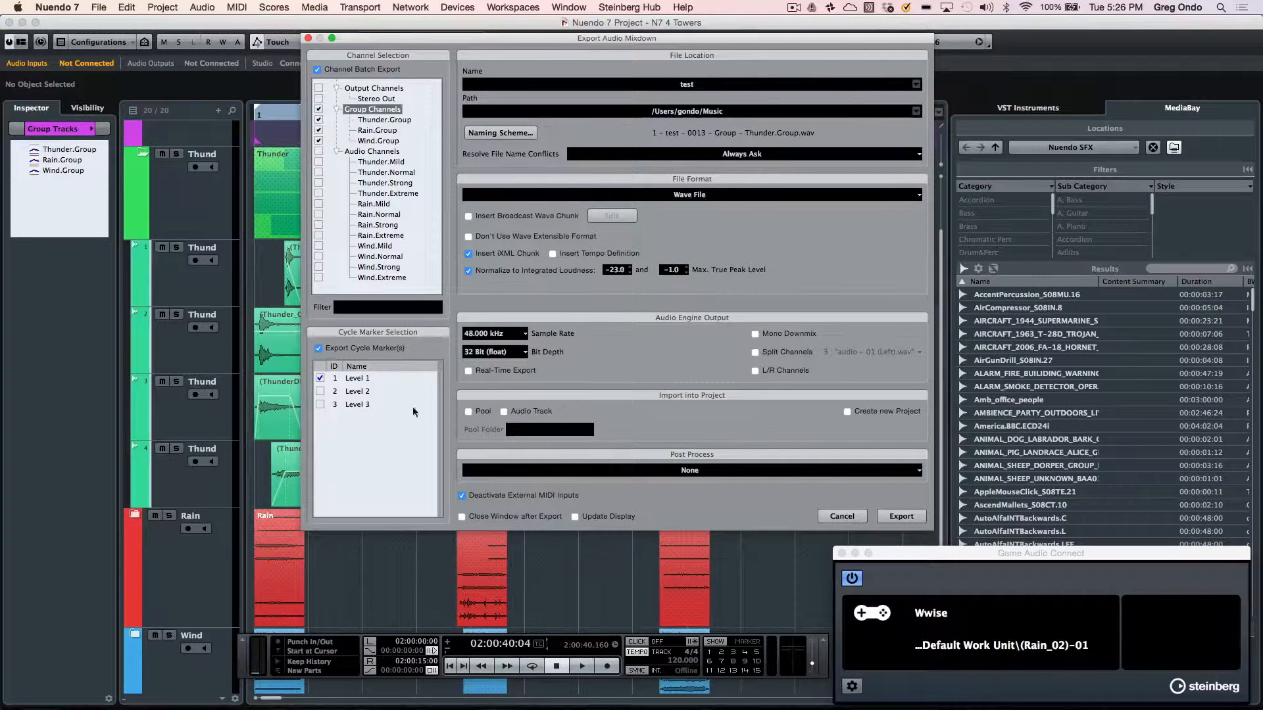
mouse_move(819, 507)
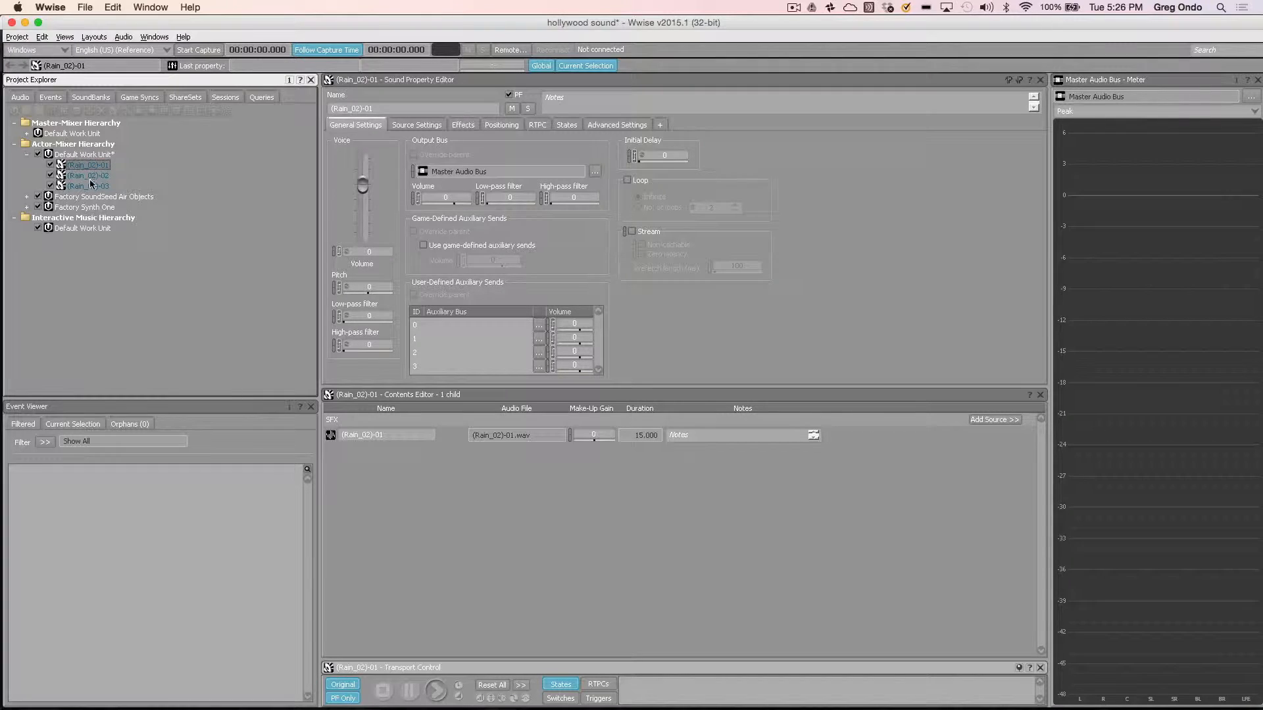
Step: Send the (Rain_02)-01 sound from the Project Explorer to Nuendo via Edit in Nuendo
right_click(84, 164)
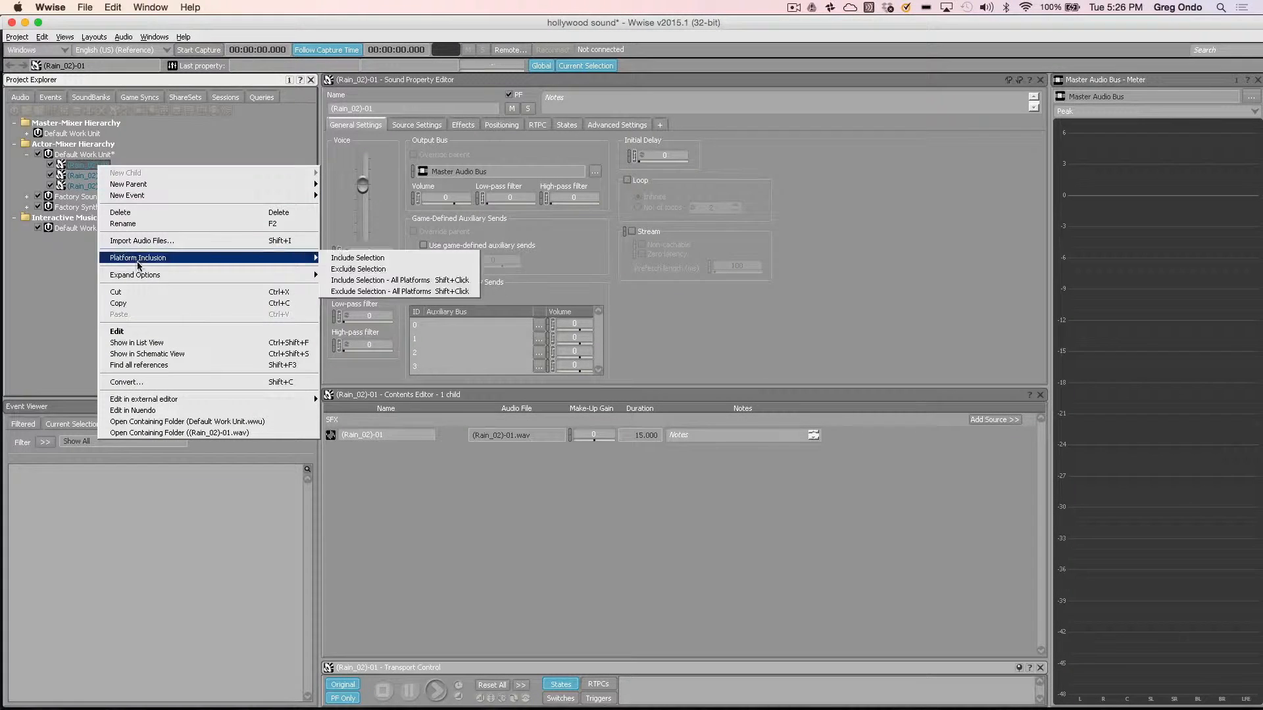
mouse_move(144, 410)
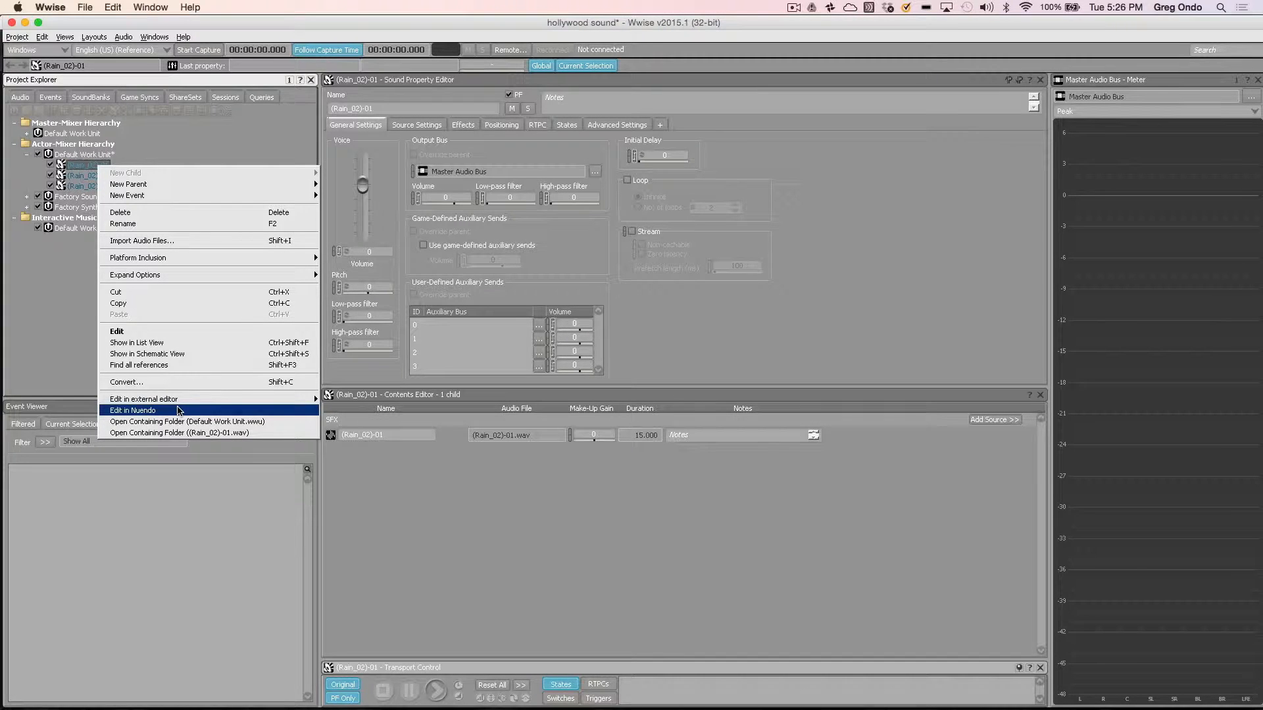
click(135, 410)
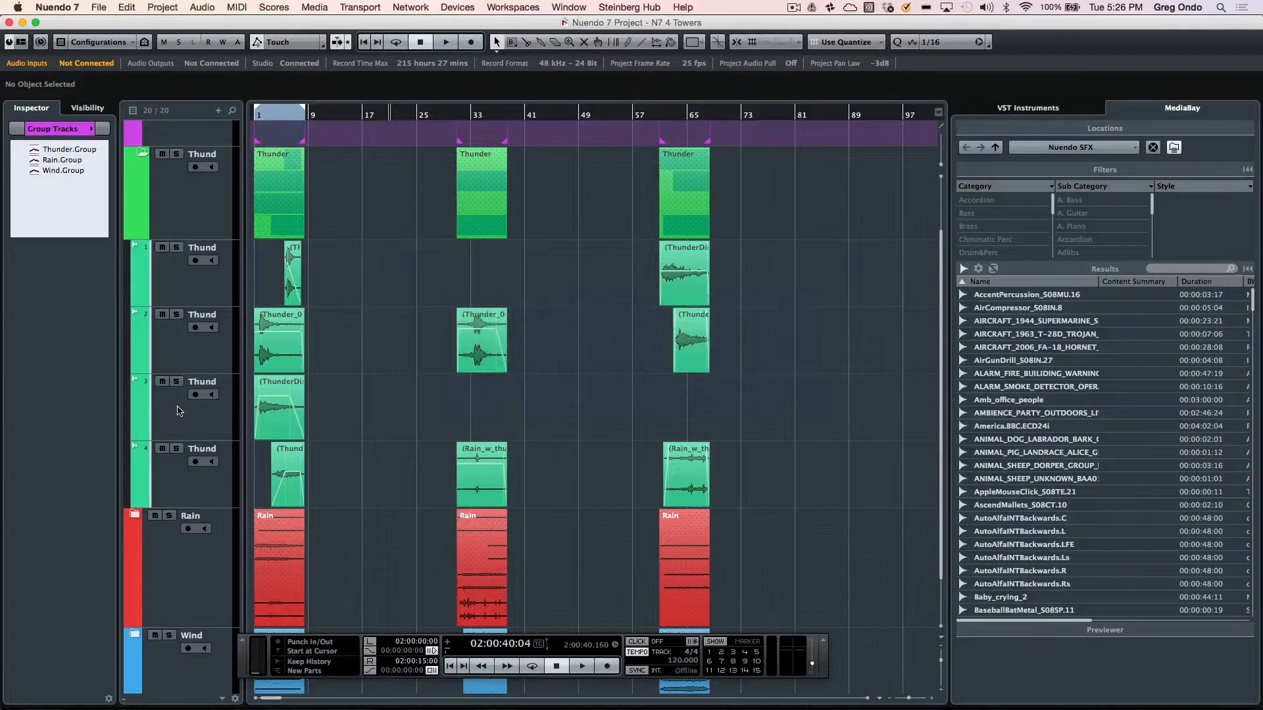